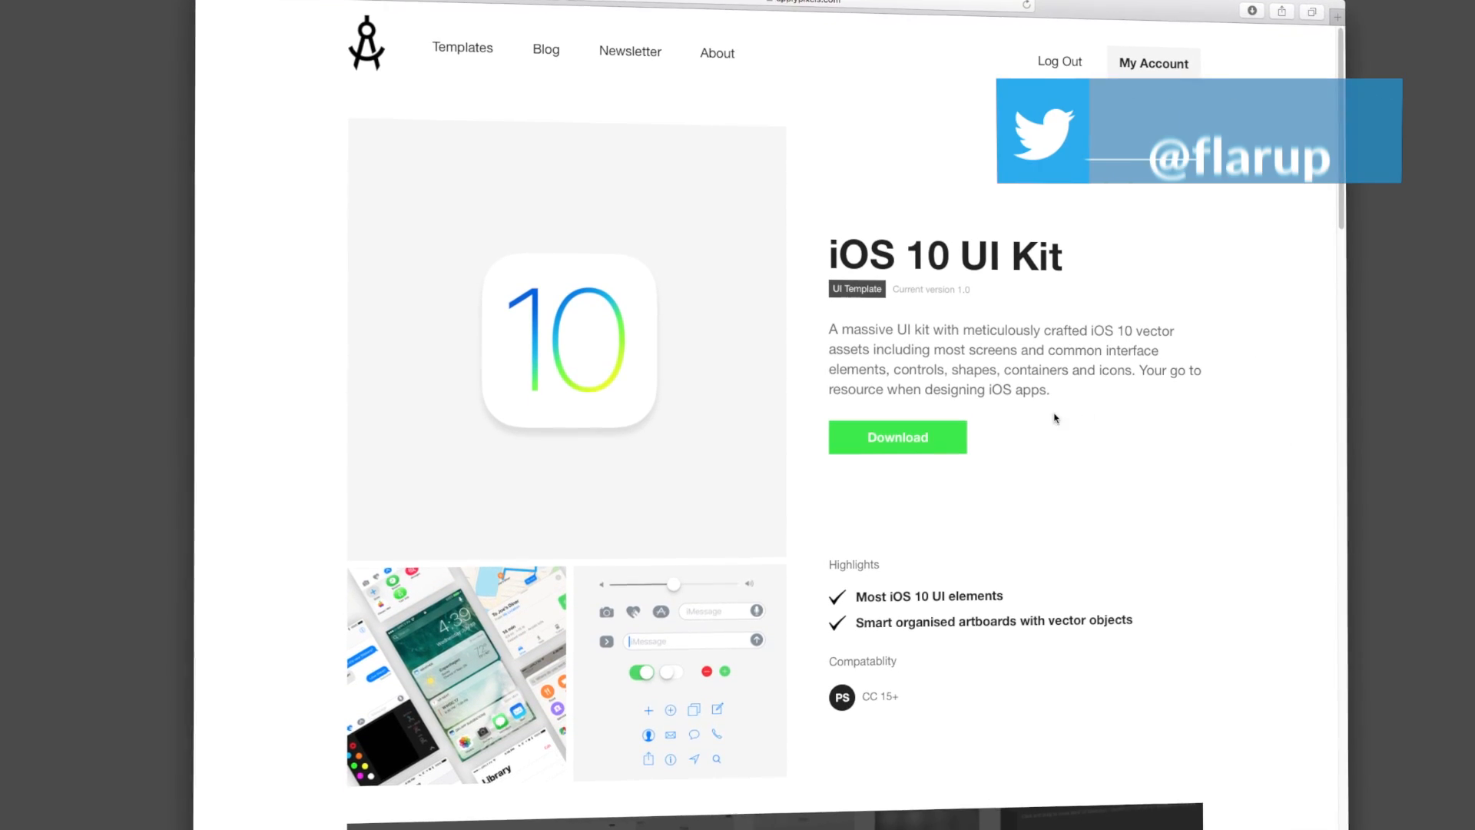
# Scroll the iOS 10 UI Kit product page and hit the green Download button.
pyautogui.scroll(-3)
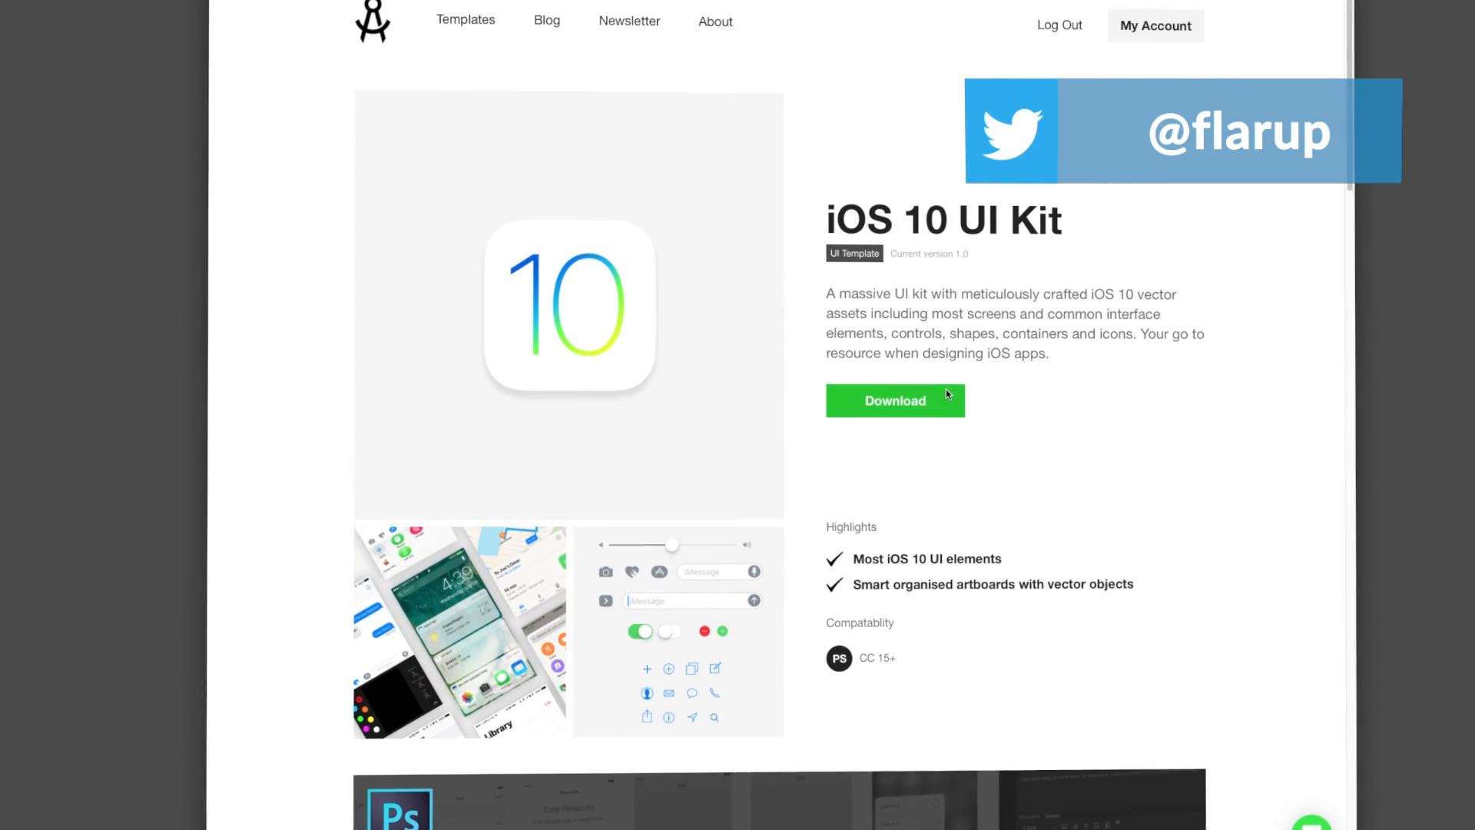
pyautogui.scroll(-3)
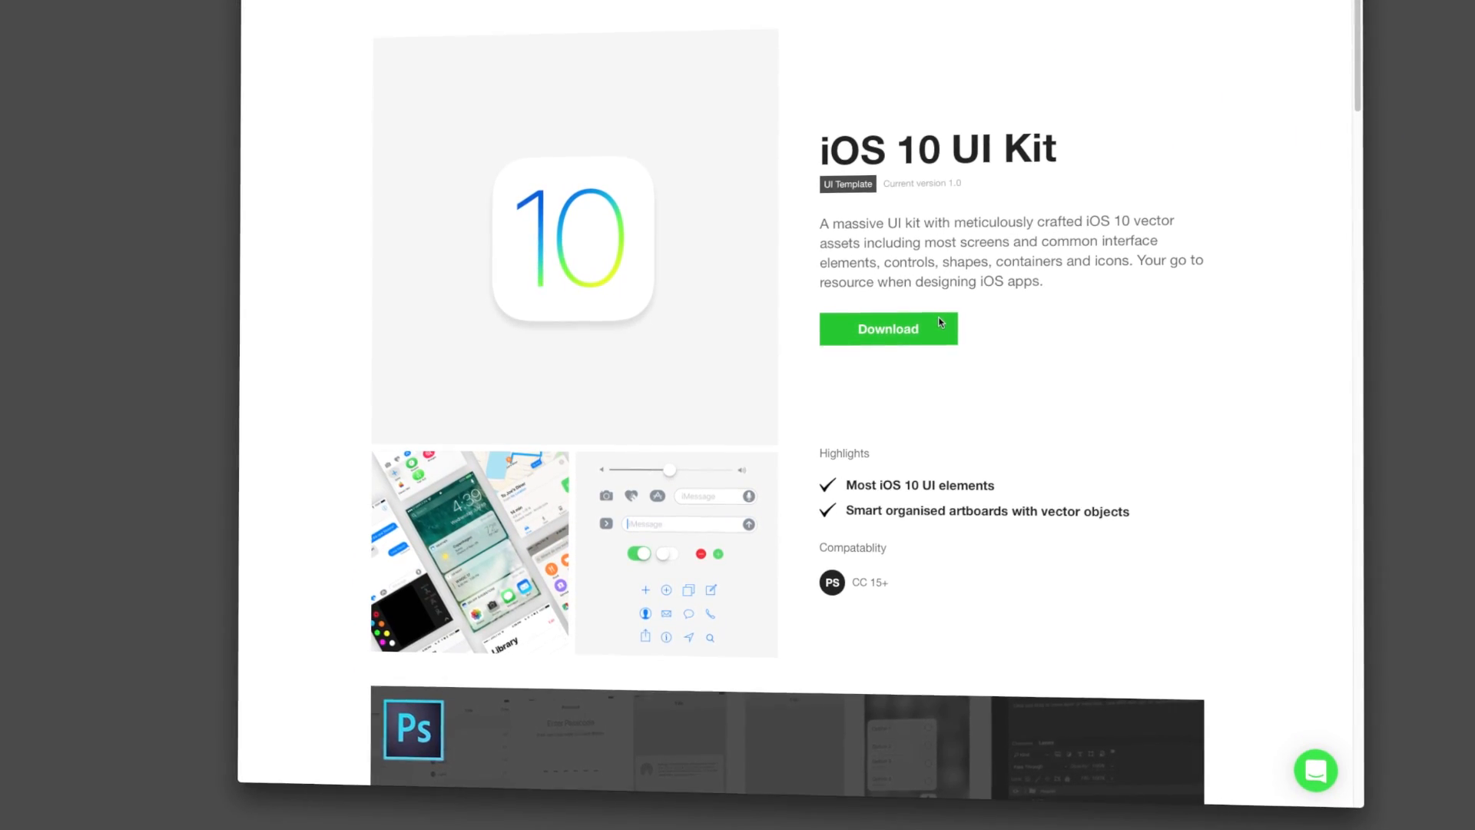
pyautogui.click(886, 328)
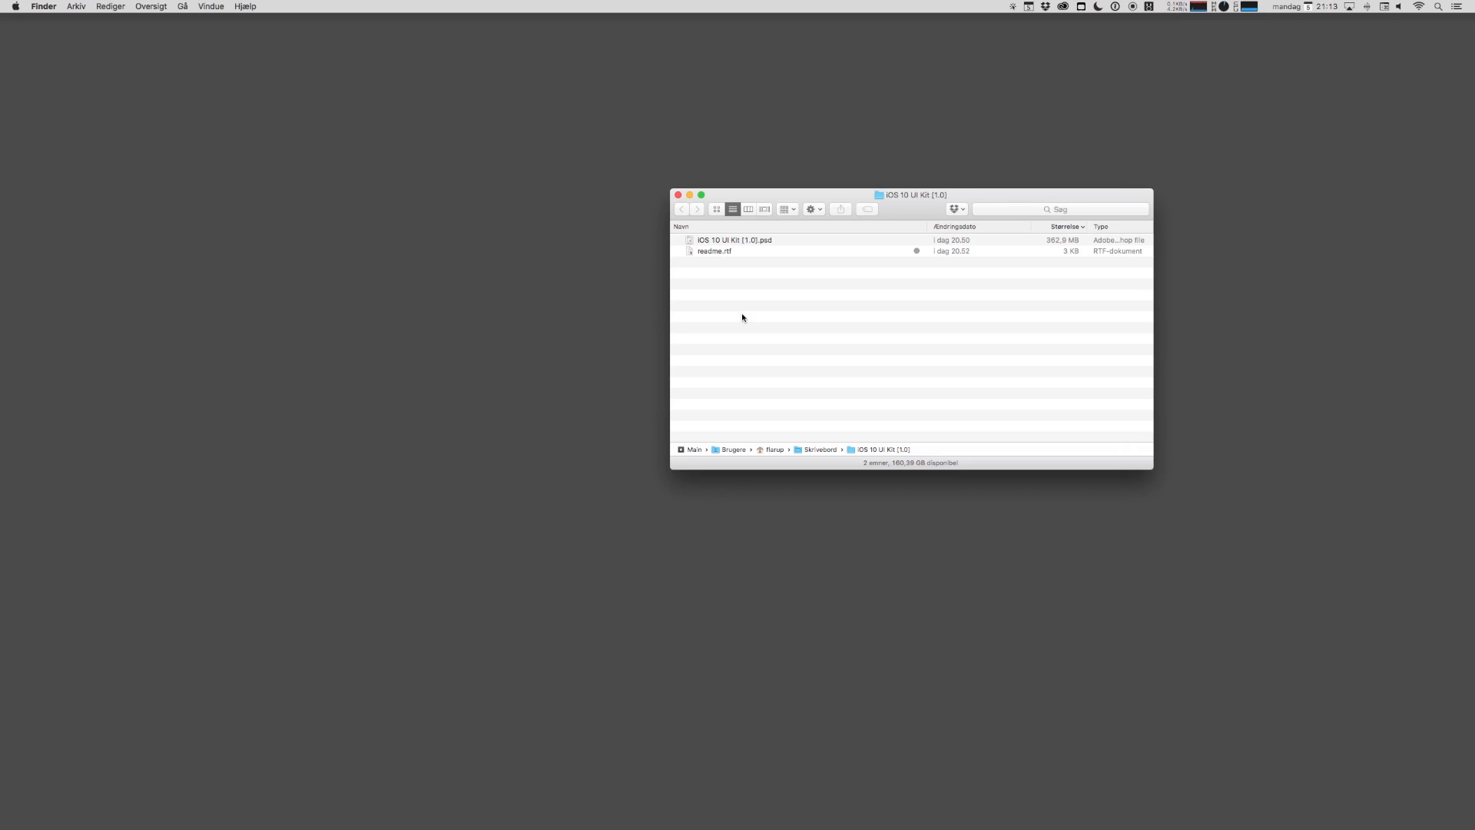
pyautogui.moveTo(742, 243)
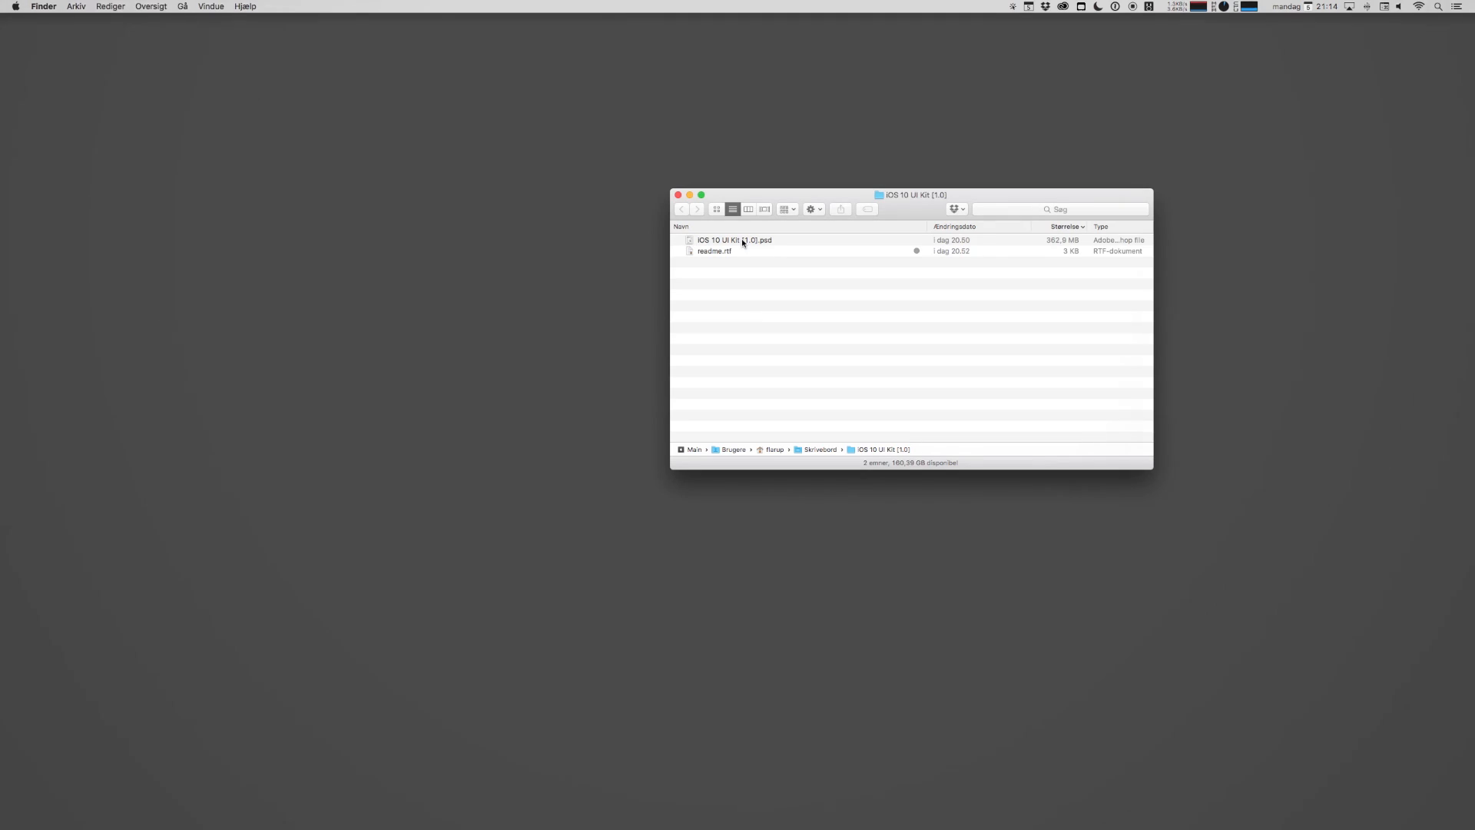
# Open 'iOS 10 UI Kit [1.0].psd' from the downloaded kit folder.
pyautogui.doubleClick(733, 240)
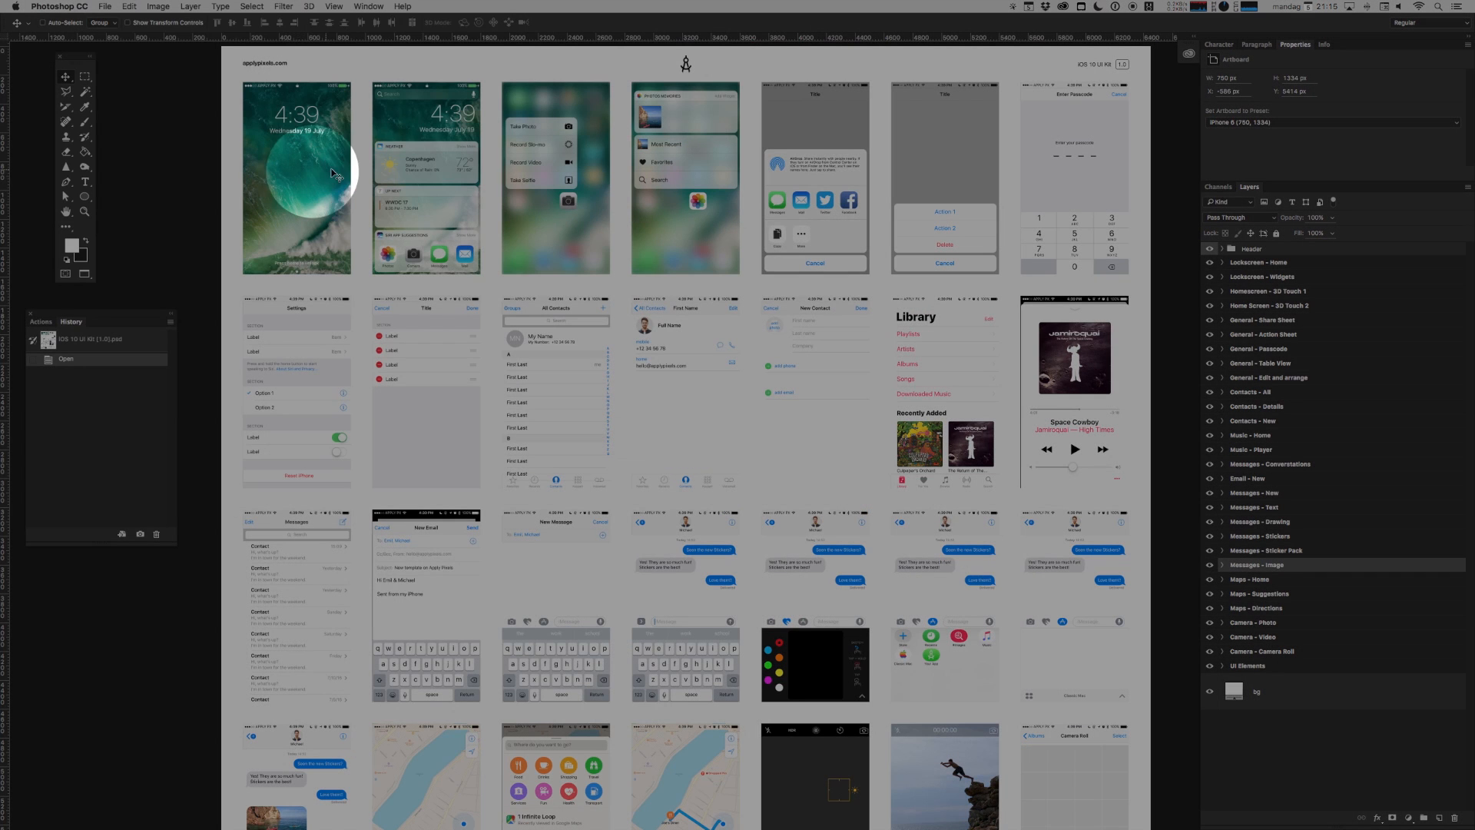
pyautogui.moveTo(1123, 344)
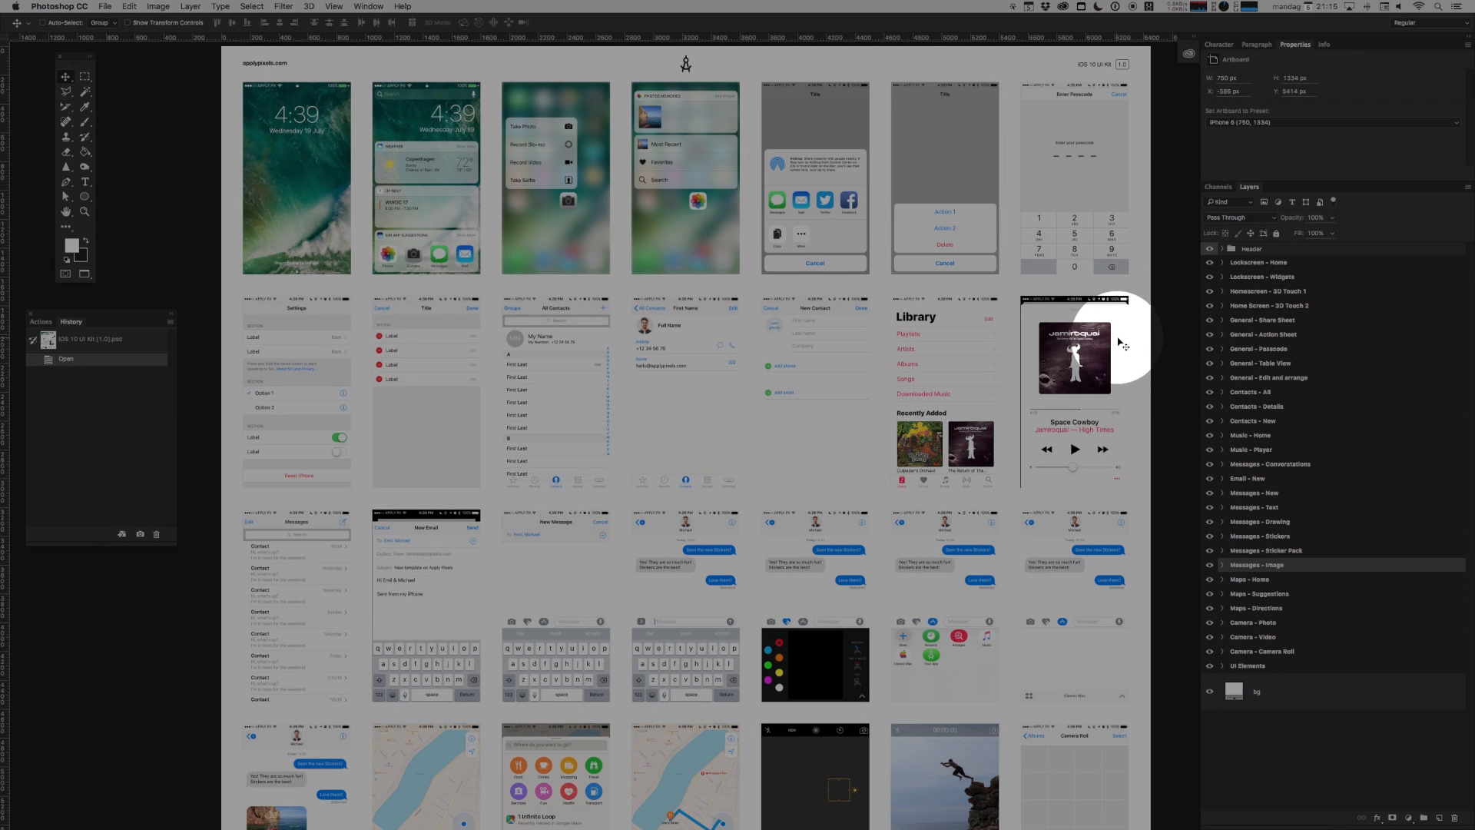
pyautogui.moveTo(973, 372)
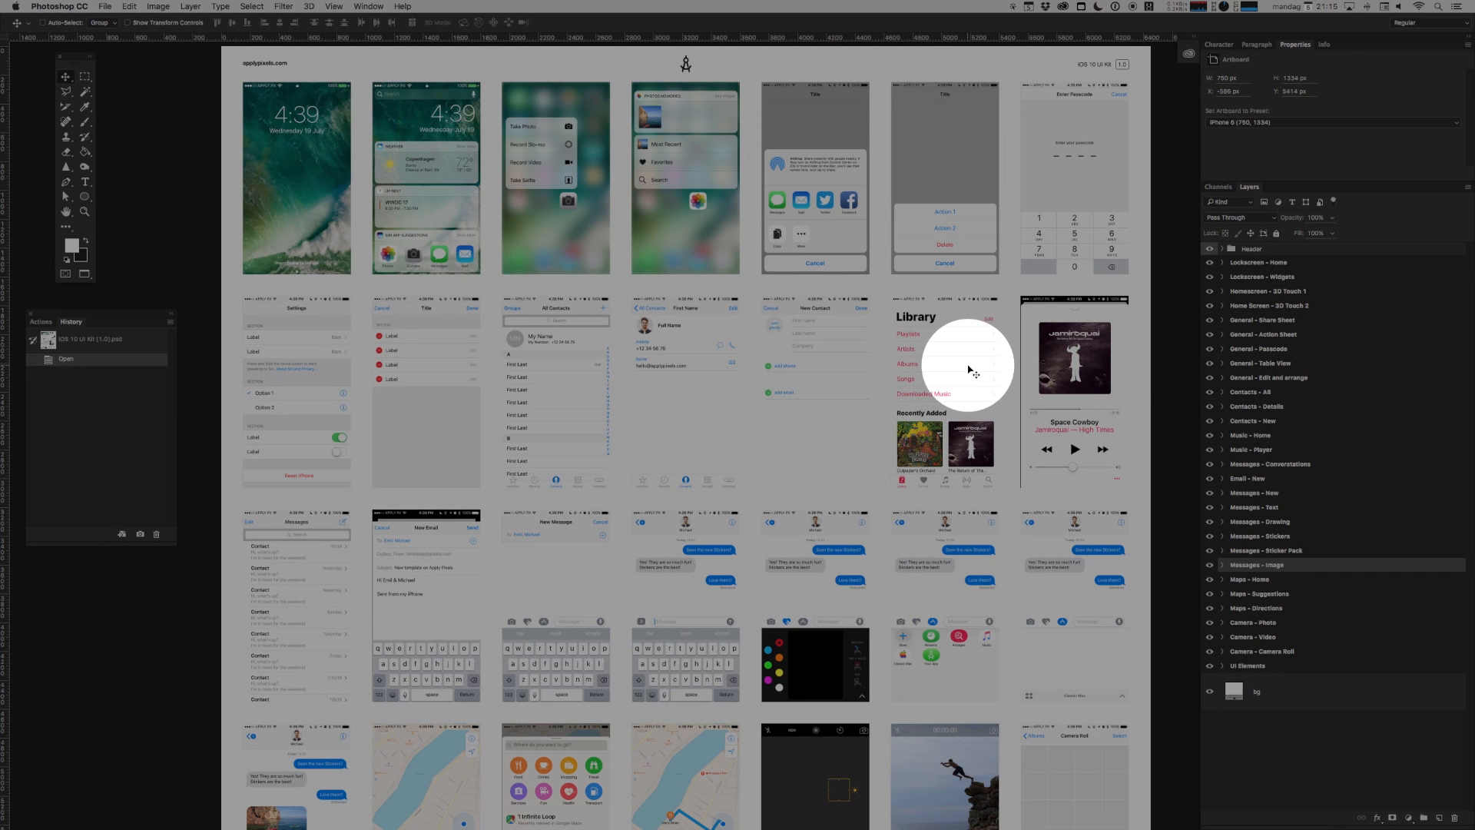
pyautogui.moveTo(958, 374)
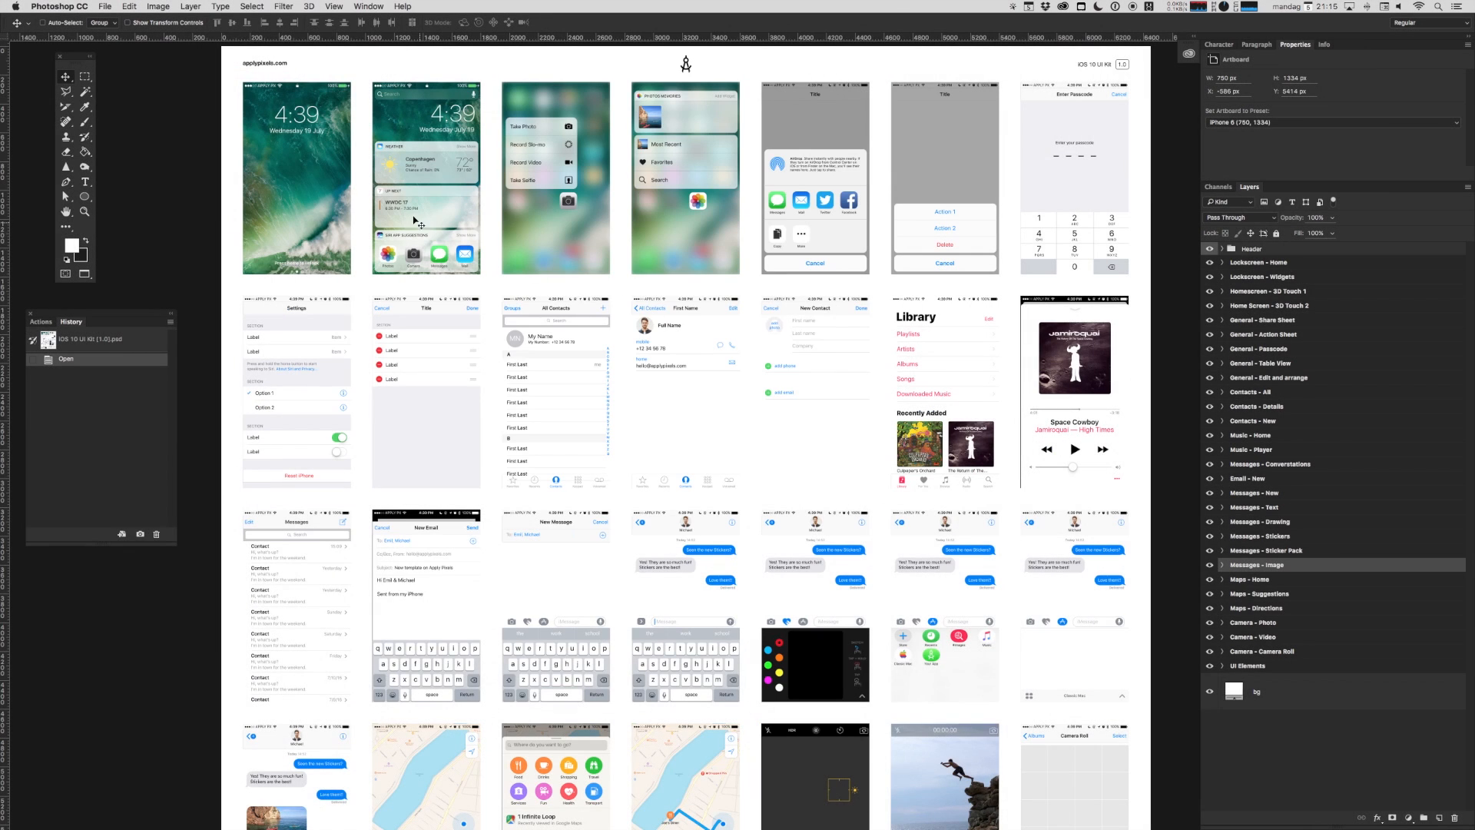
pyautogui.moveTo(607, 555)
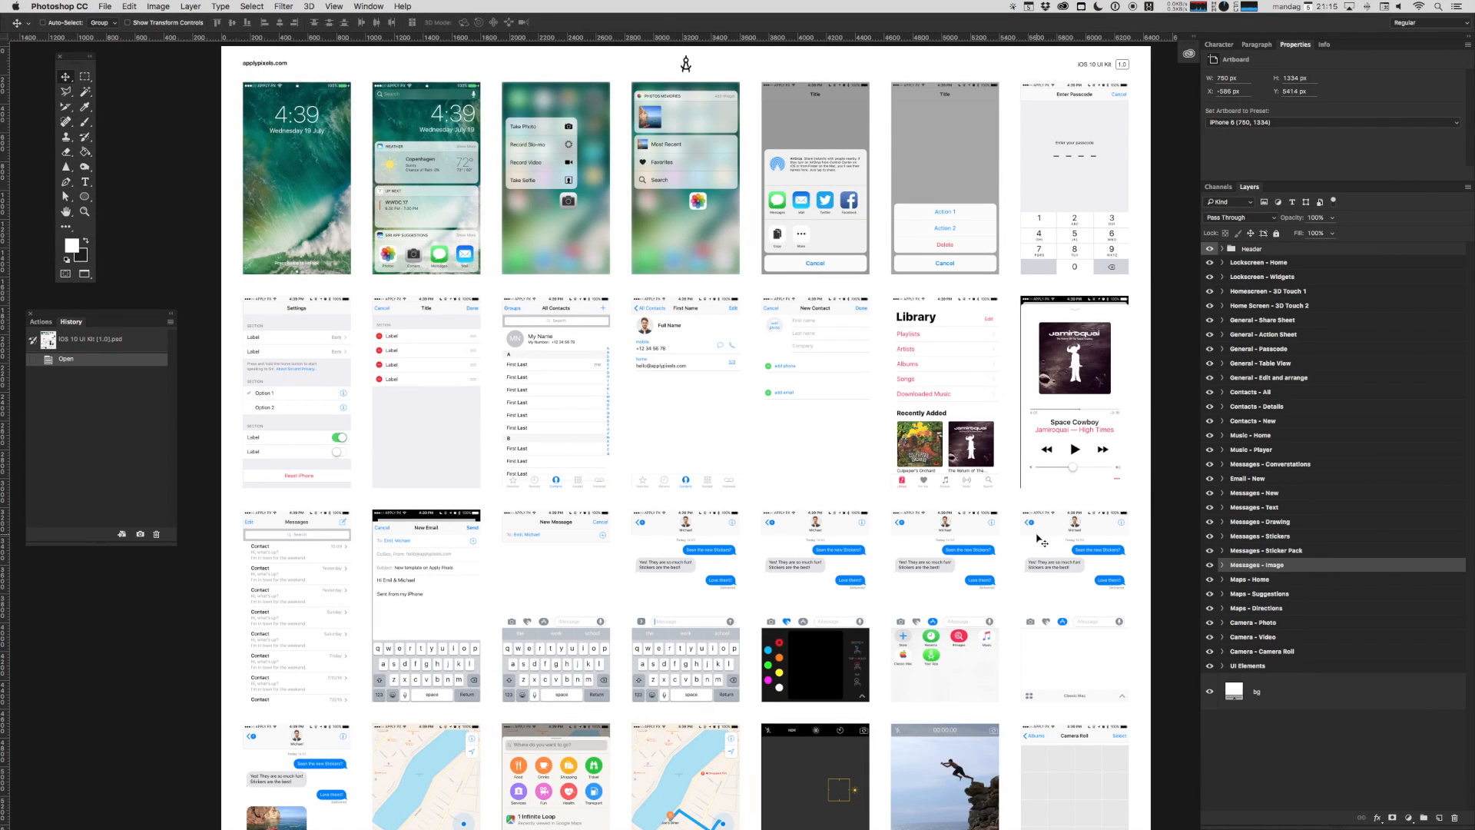
pyautogui.moveTo(834, 452)
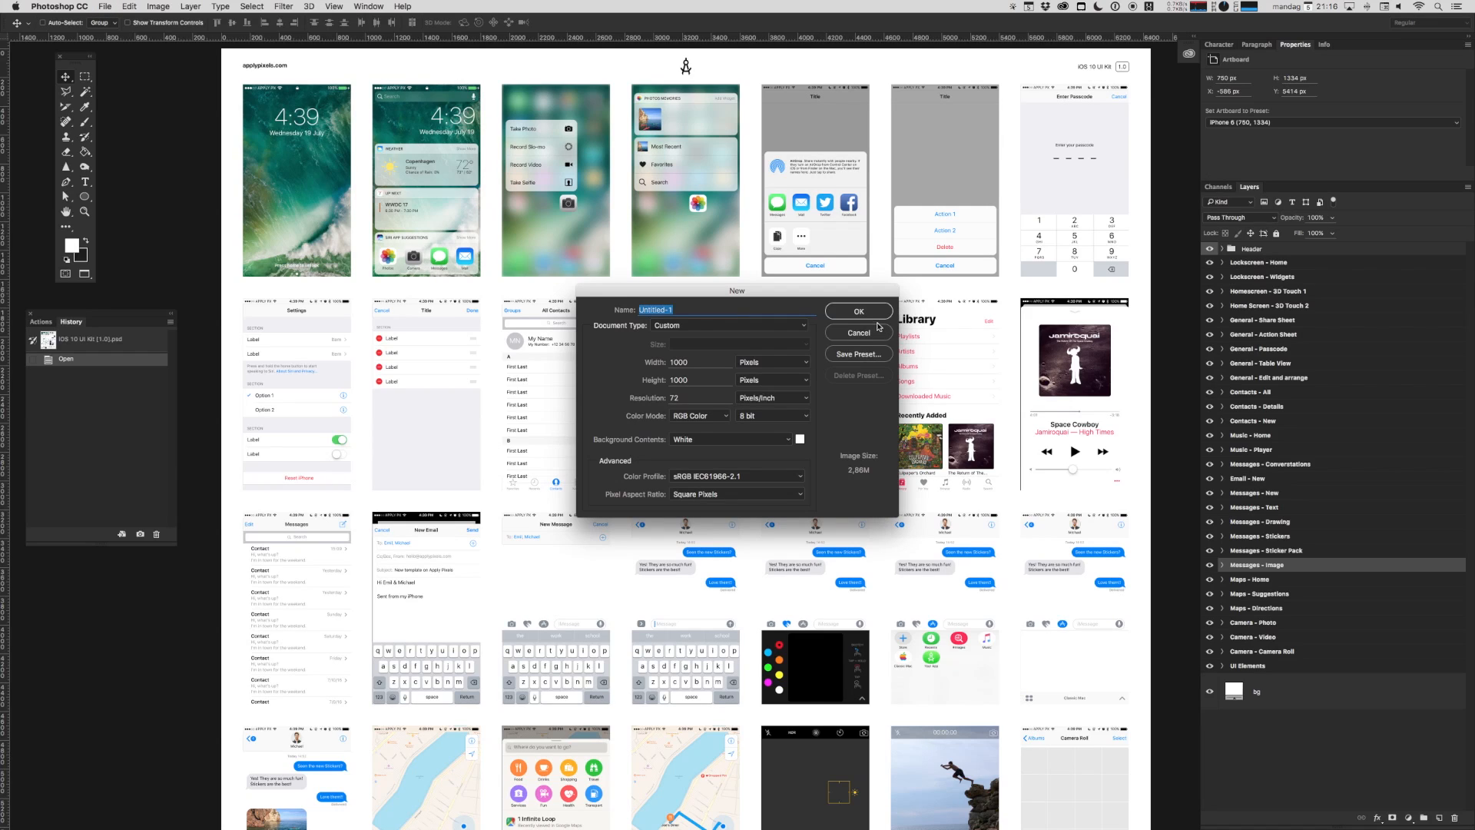
# Confirm the new Untitled-1 document with the default settings.
pyautogui.click(857, 311)
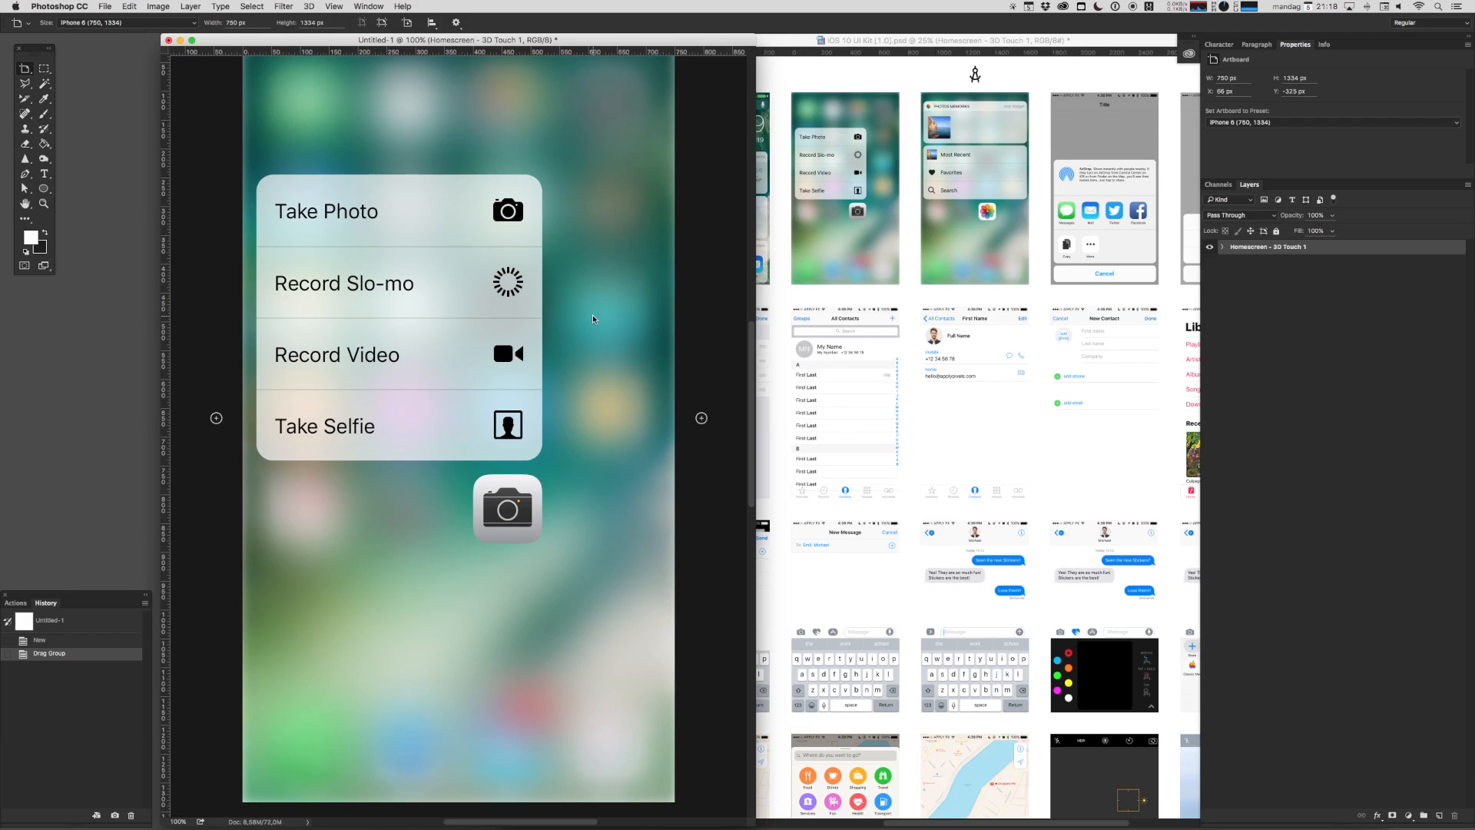
pyautogui.moveTo(473, 390)
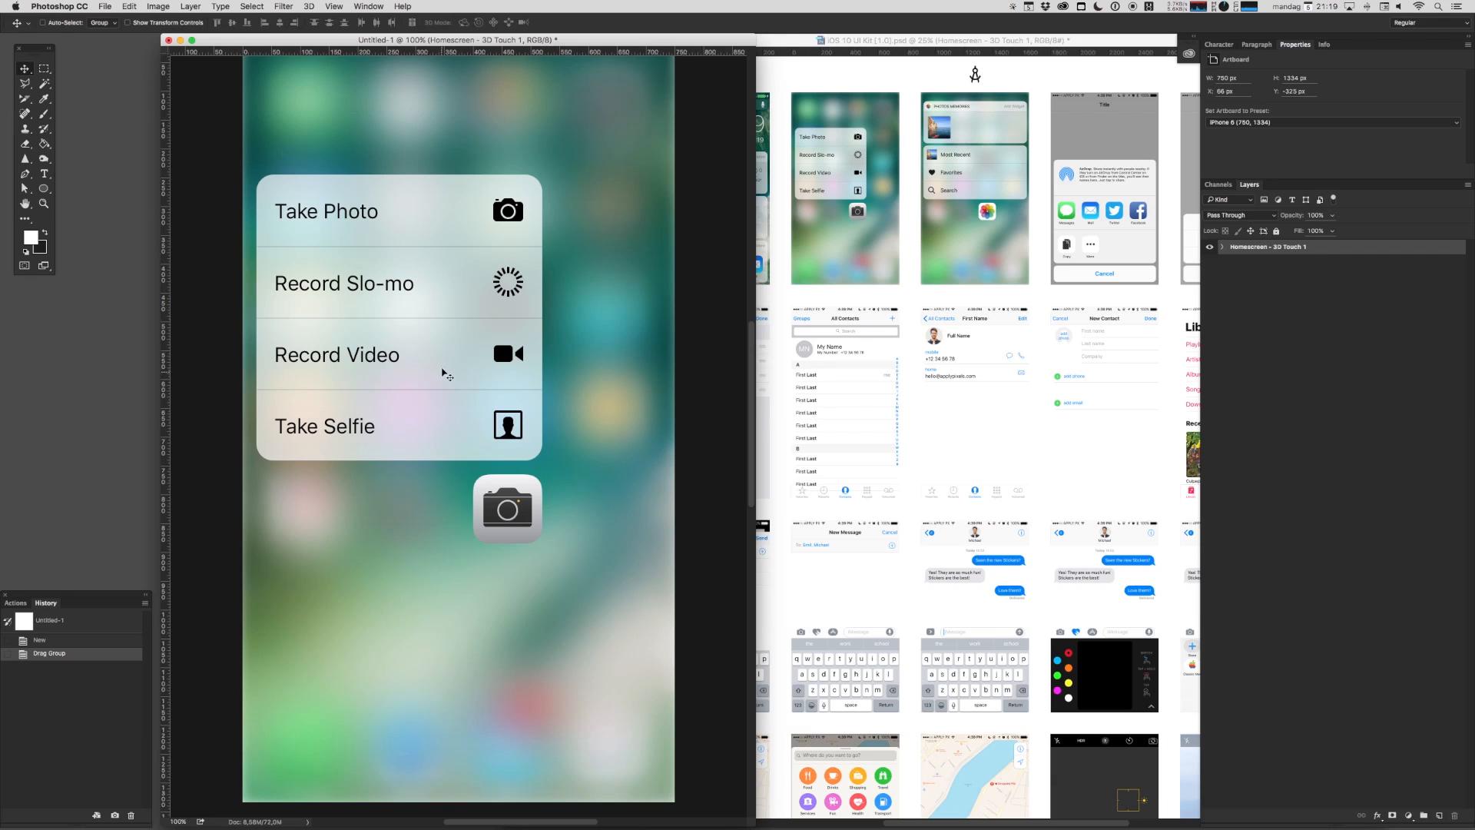
# Hide popover Options 1–3 and clip a blue Solid Color fill over the camera icon.
pyautogui.click(1265, 338)
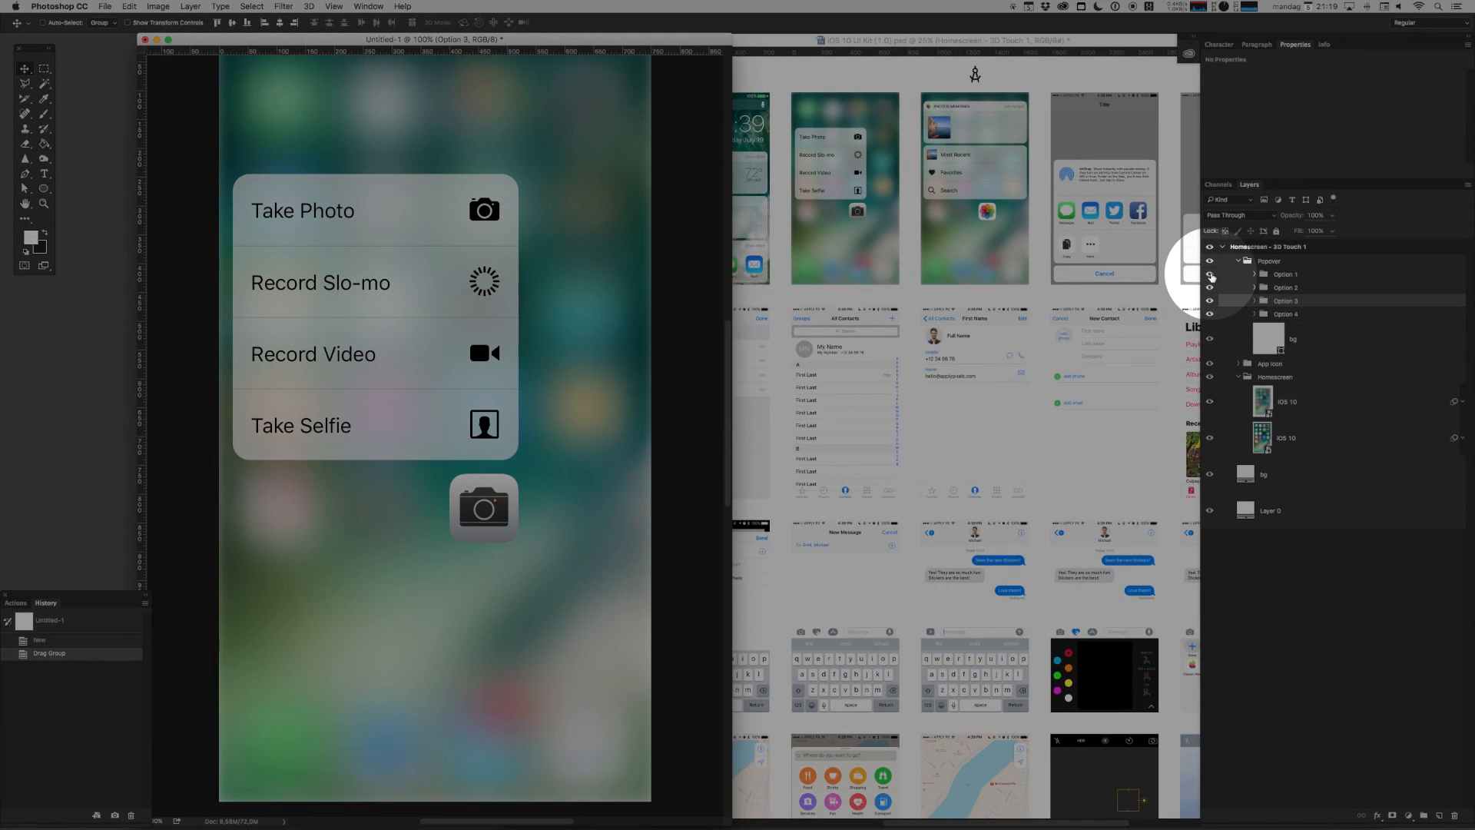
pyautogui.click(1209, 287)
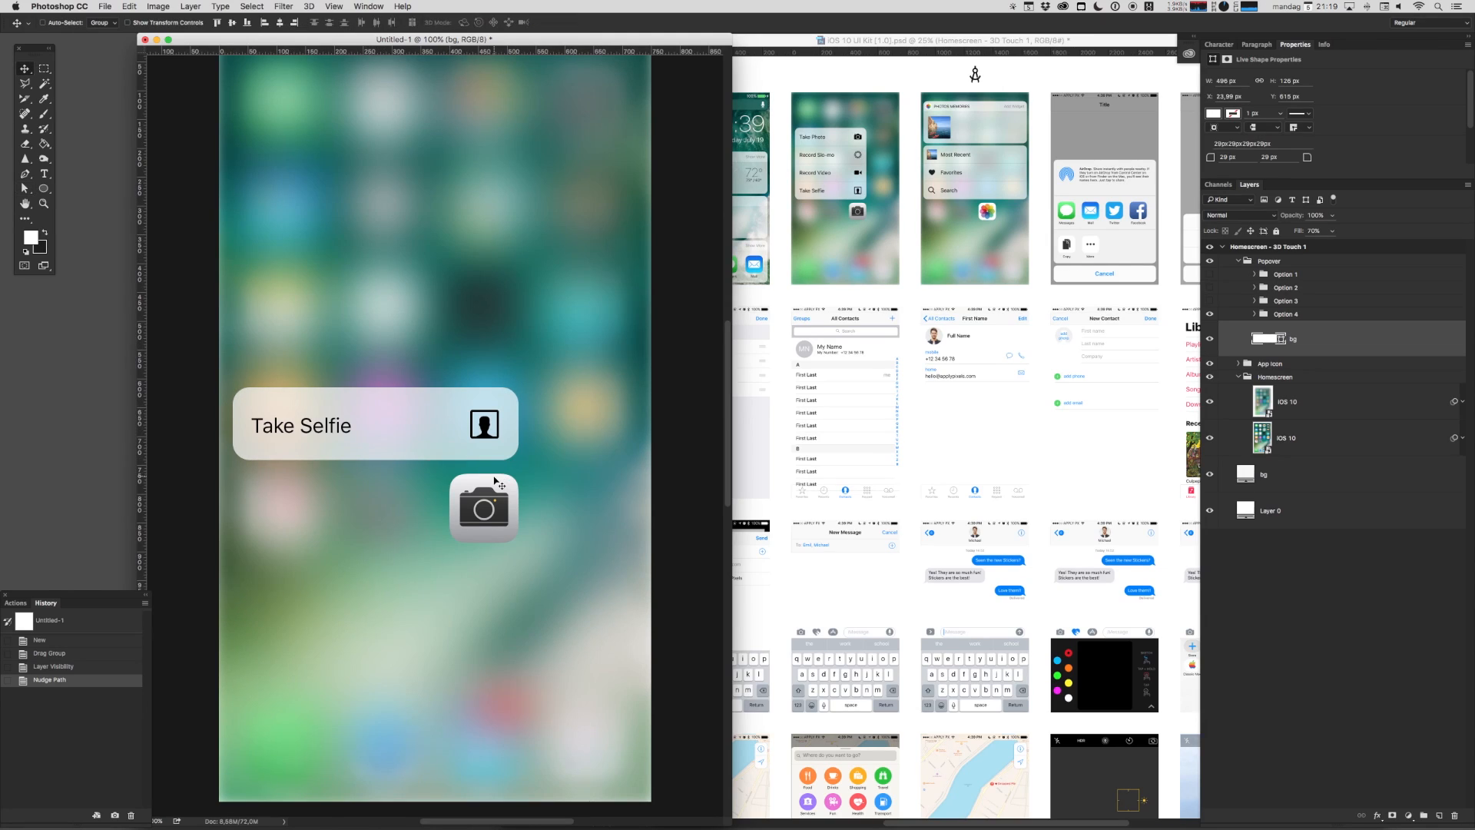
pyautogui.click(1311, 387)
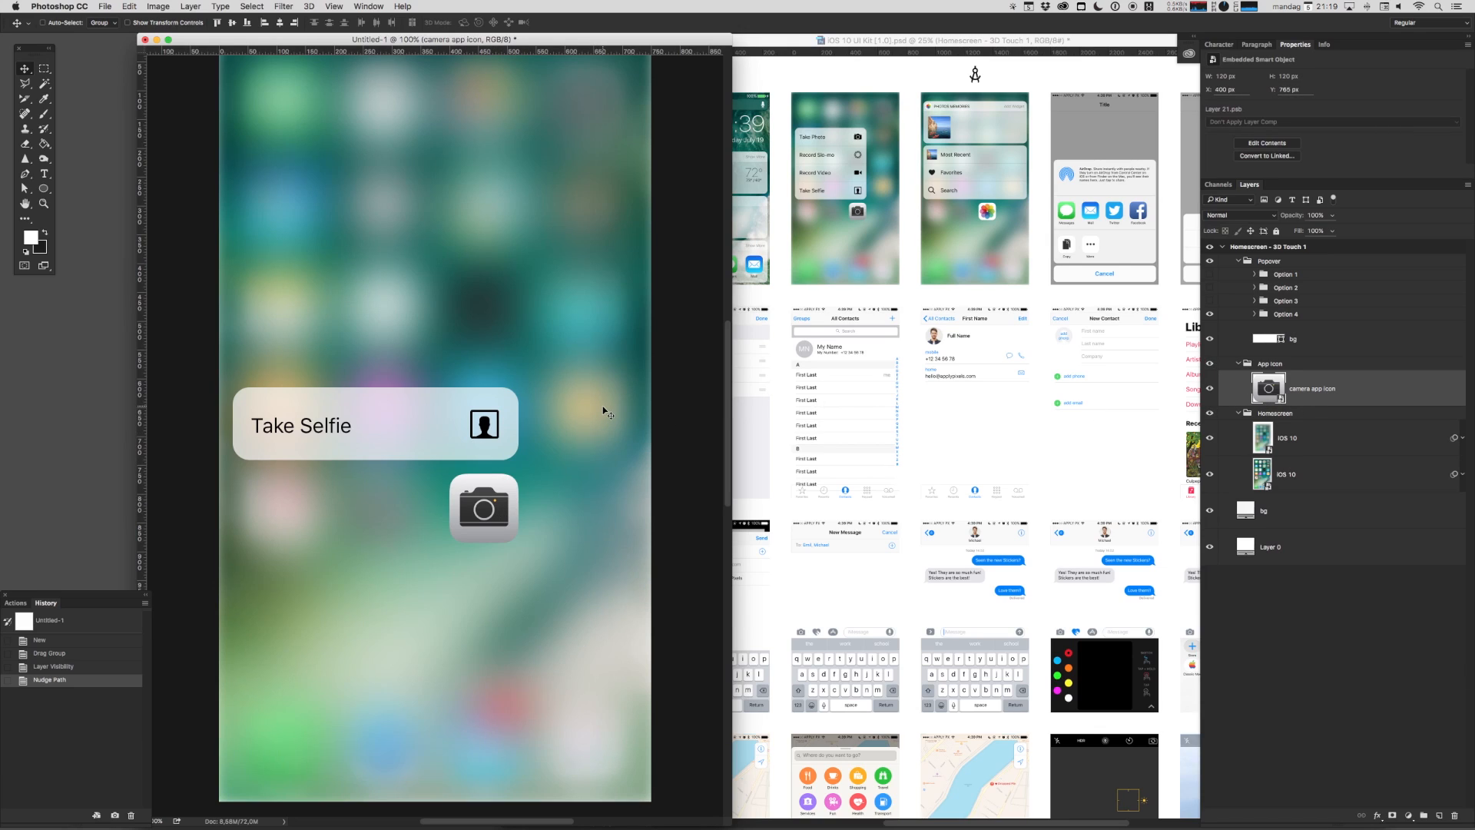
pyautogui.moveTo(1342, 452)
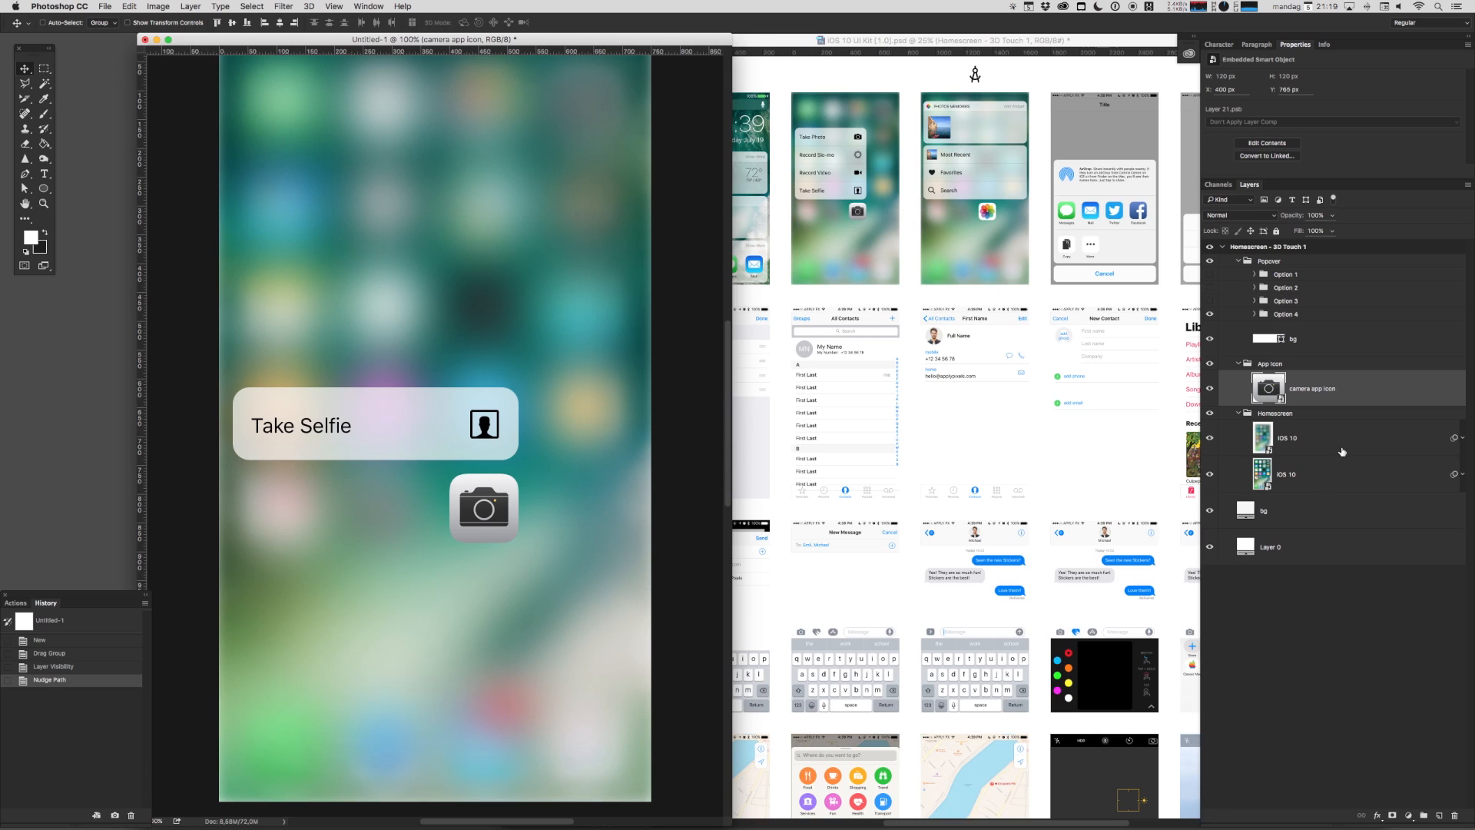
pyautogui.click(1408, 815)
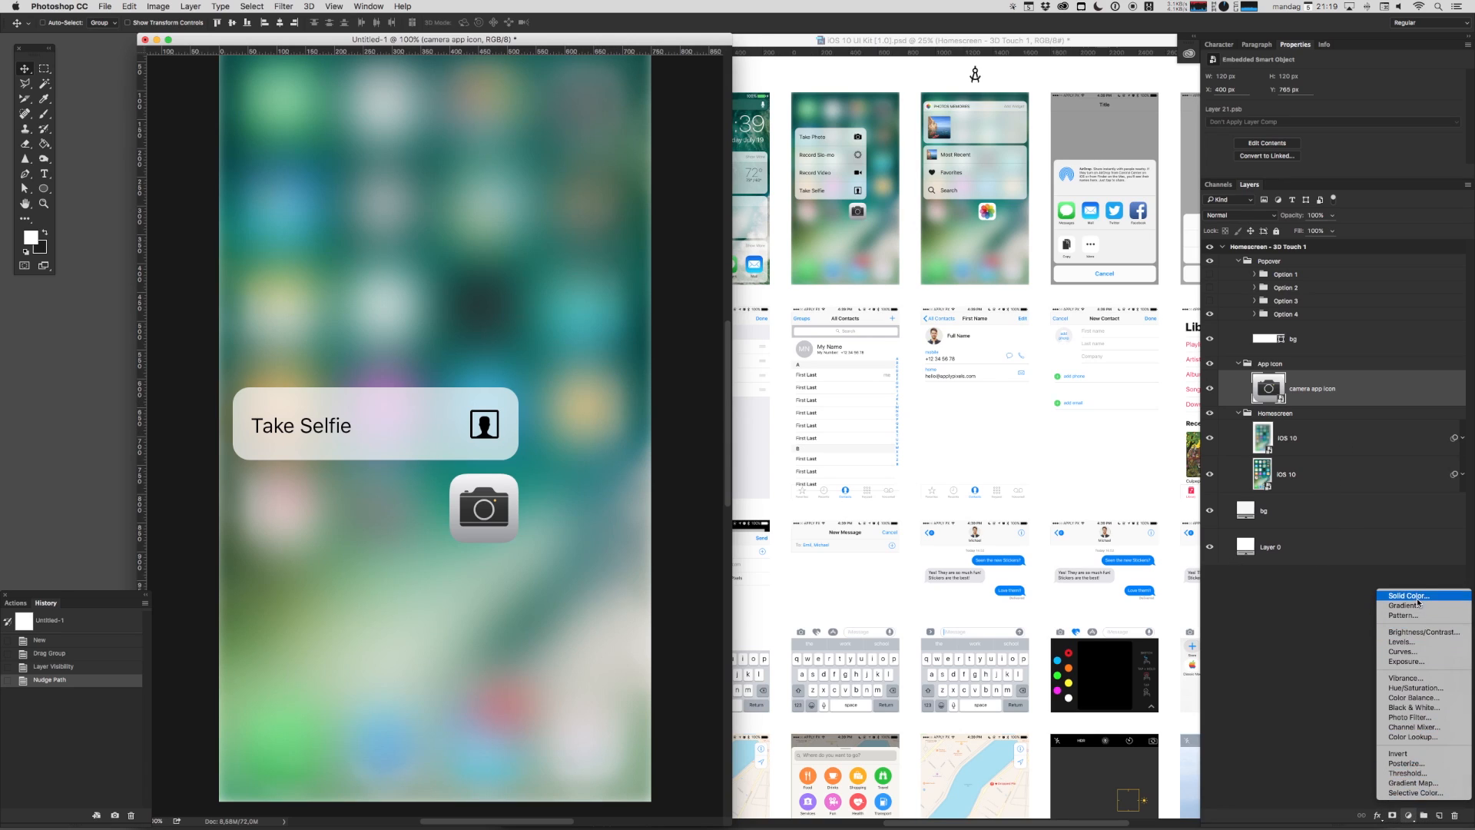
pyautogui.click(1408, 594)
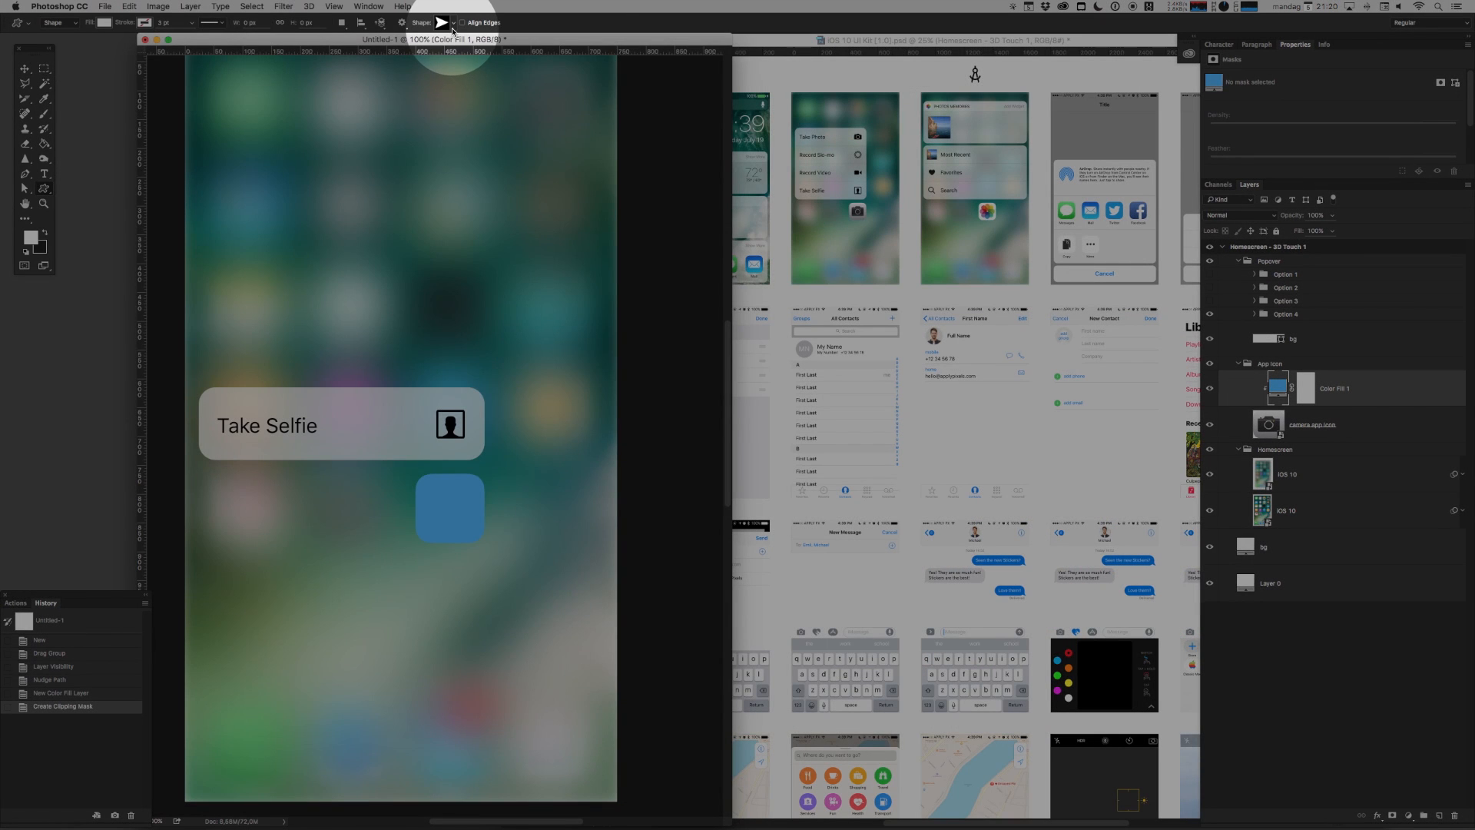
# Open the custom shapes collection to find a cat shape for the icon.
pyautogui.click(441, 22)
pyautogui.write('Cat')
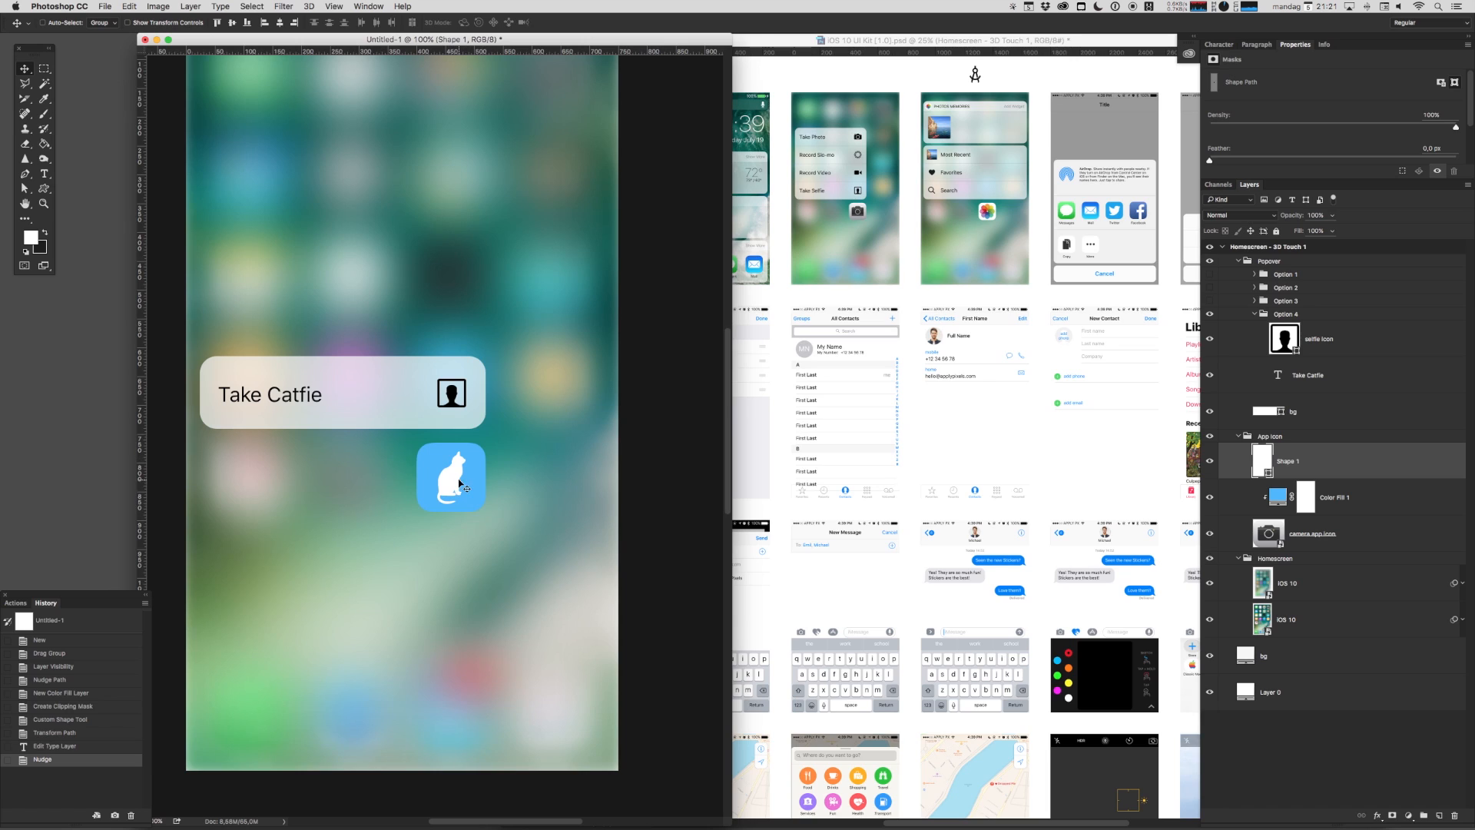
pyautogui.moveTo(466, 402)
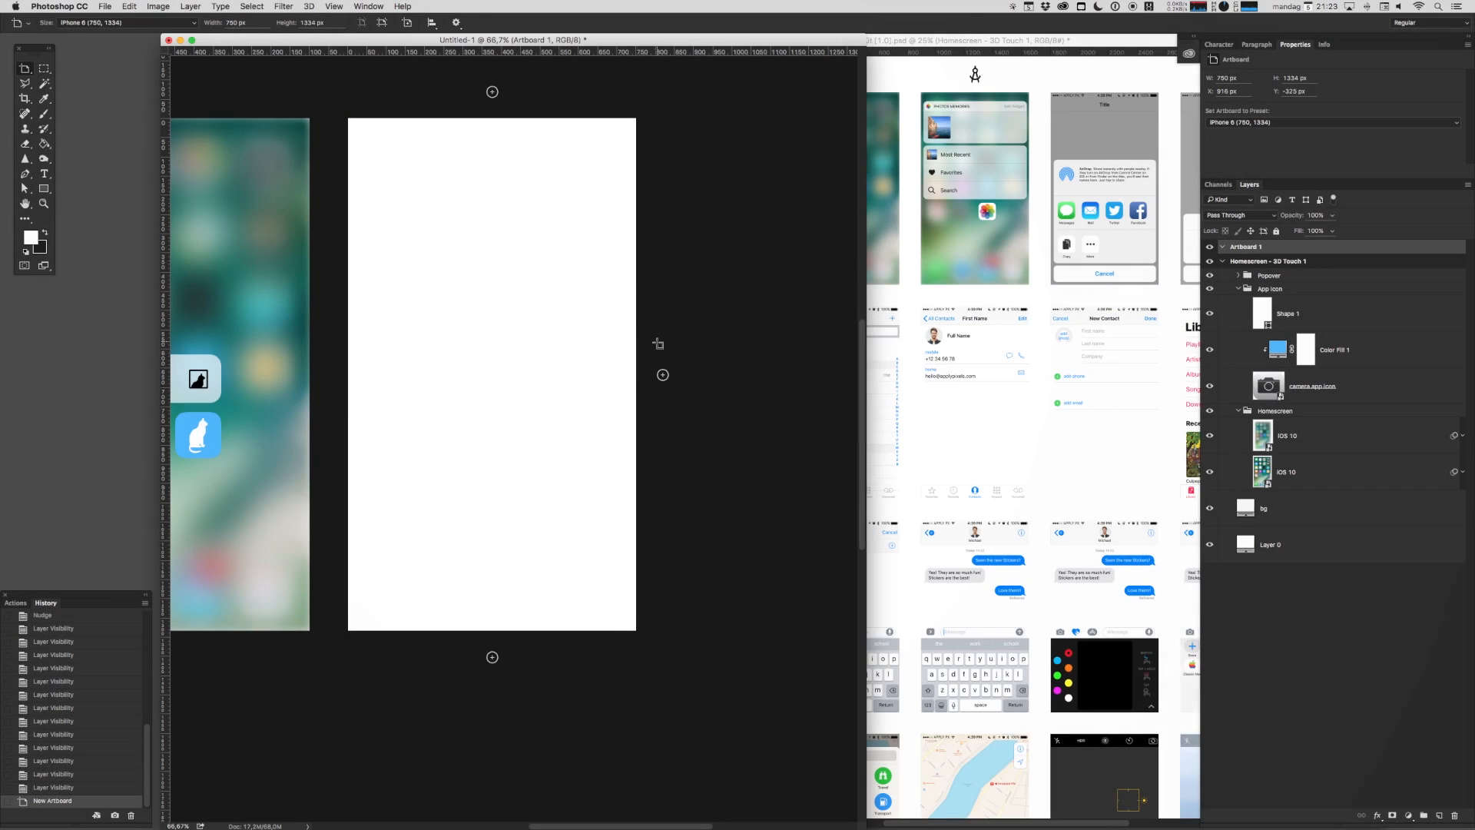
pyautogui.moveTo(537, 360)
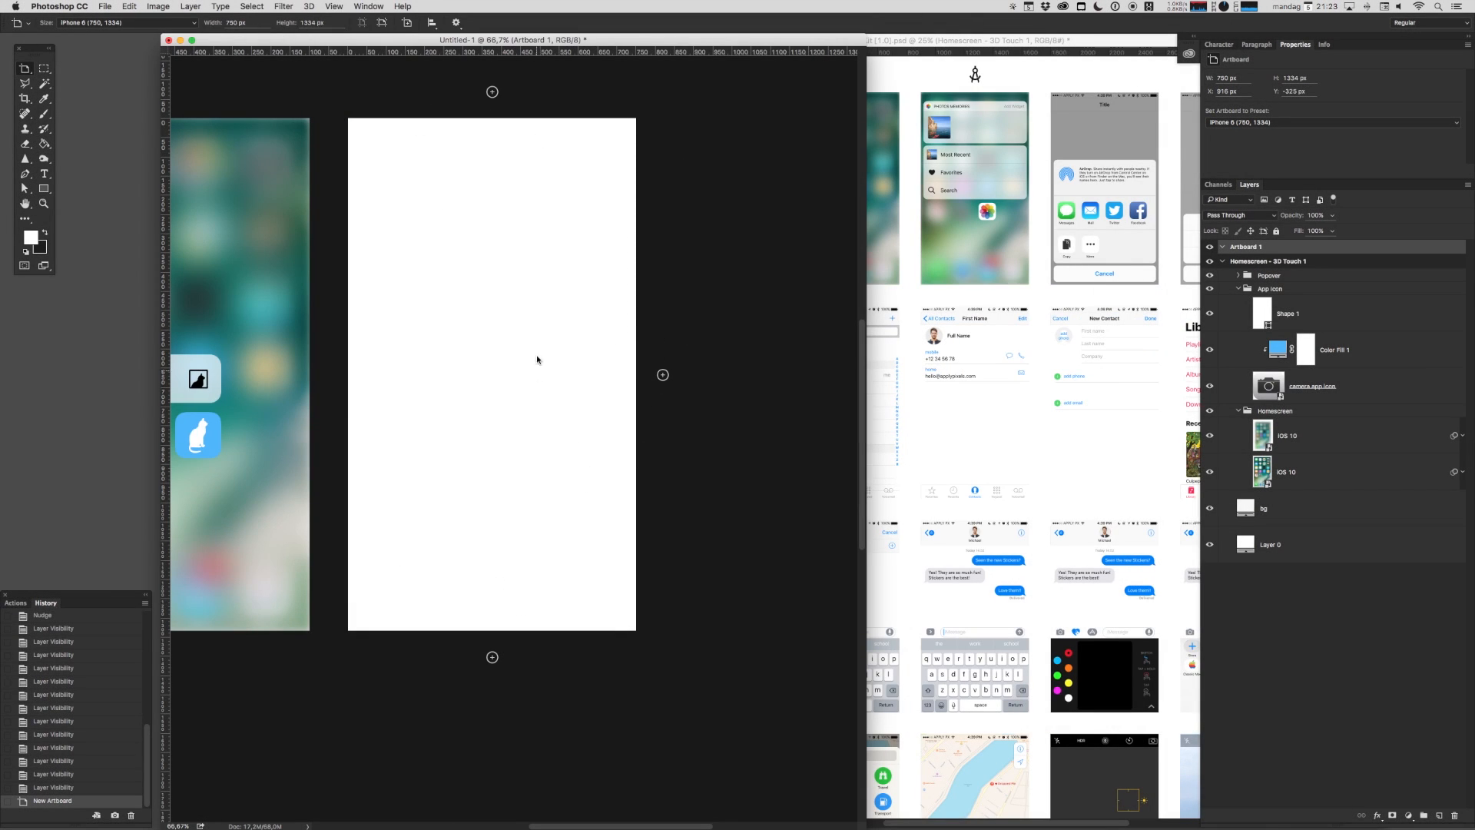
pyautogui.moveTo(653, 297)
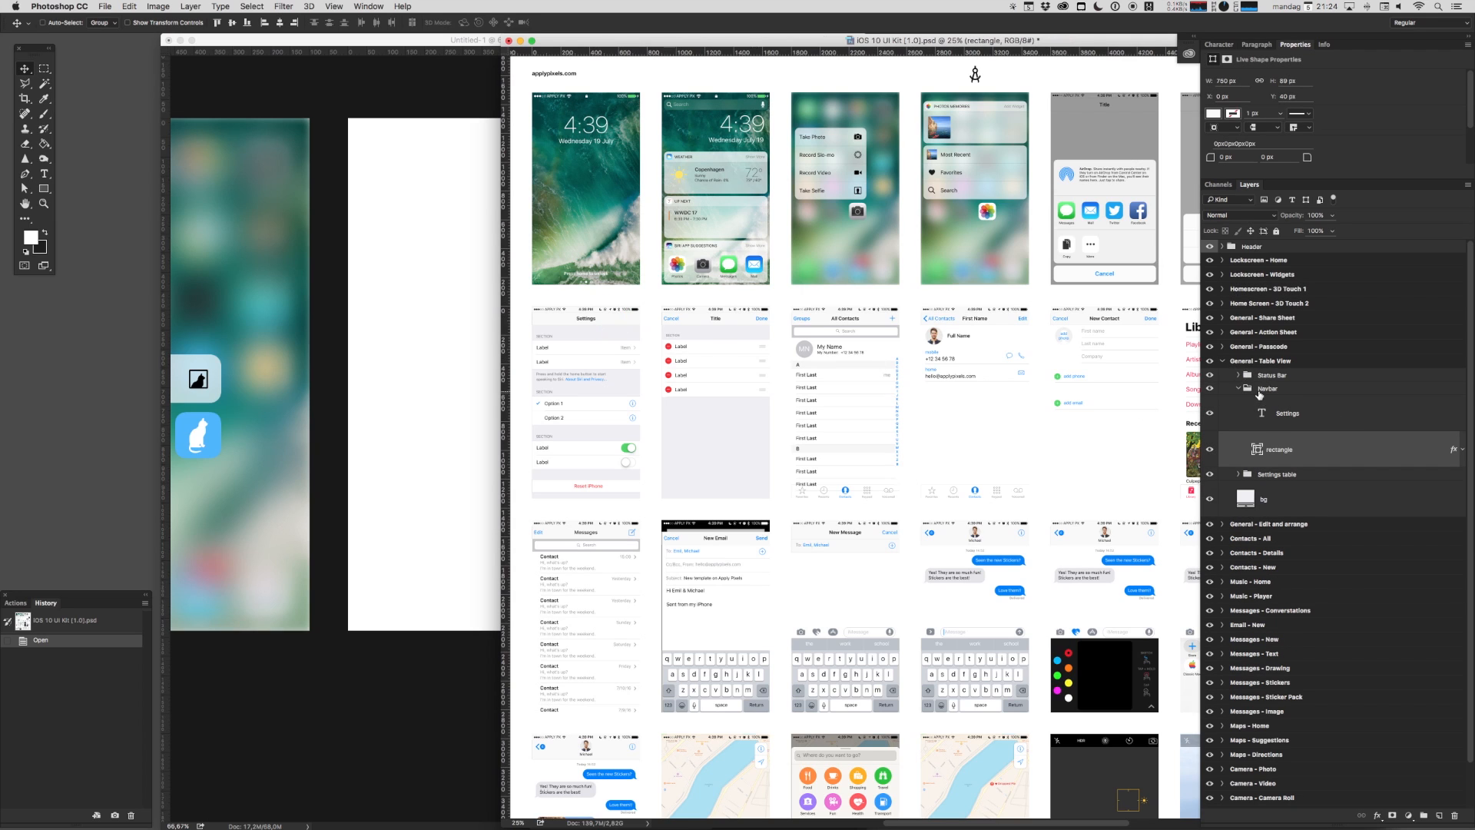
# Select the kit's status bar and navbar, and retitle the navbar Catfie.
pyautogui.click(1240, 387)
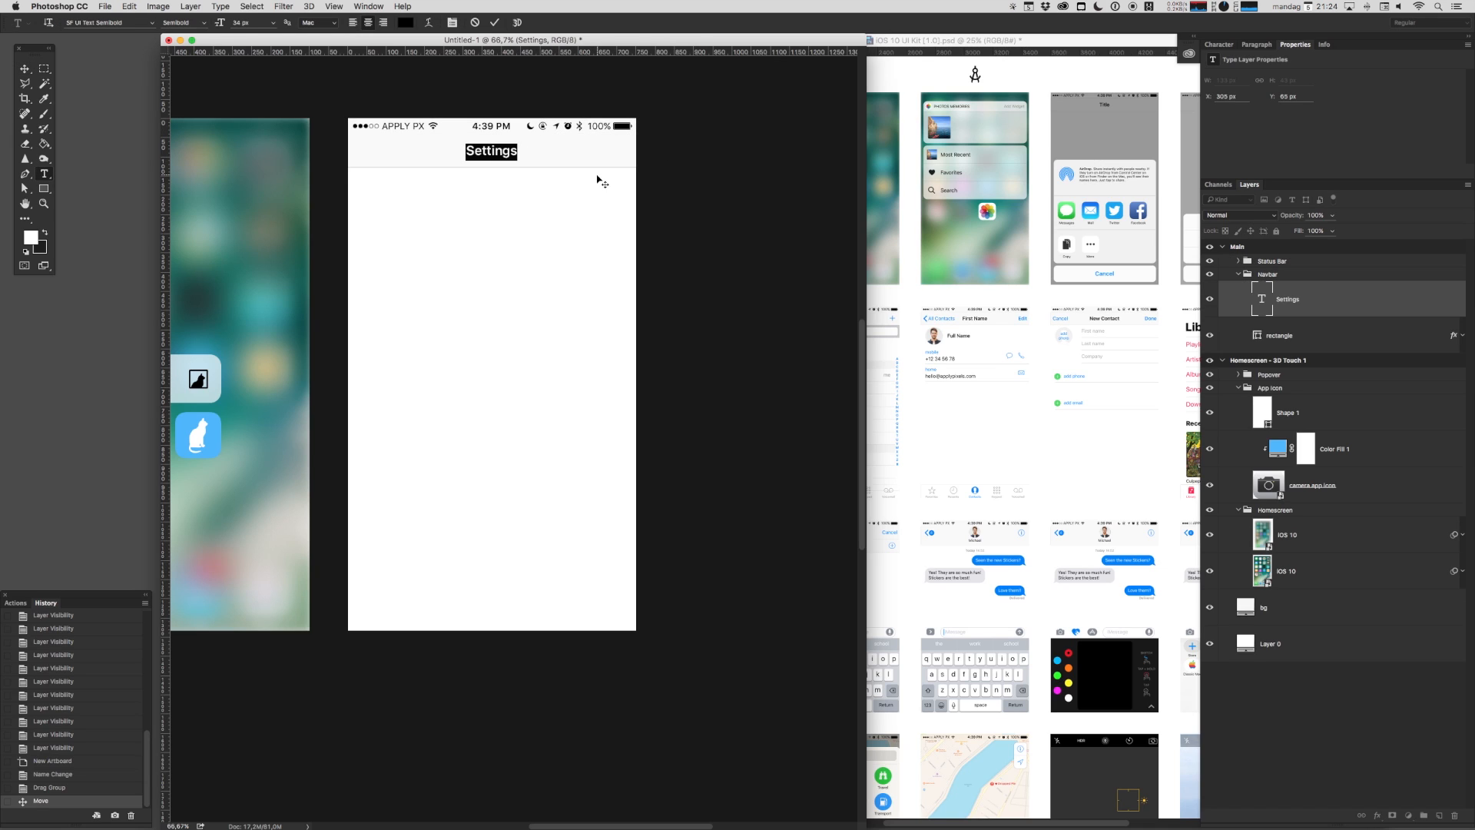
pyautogui.write('Catt')
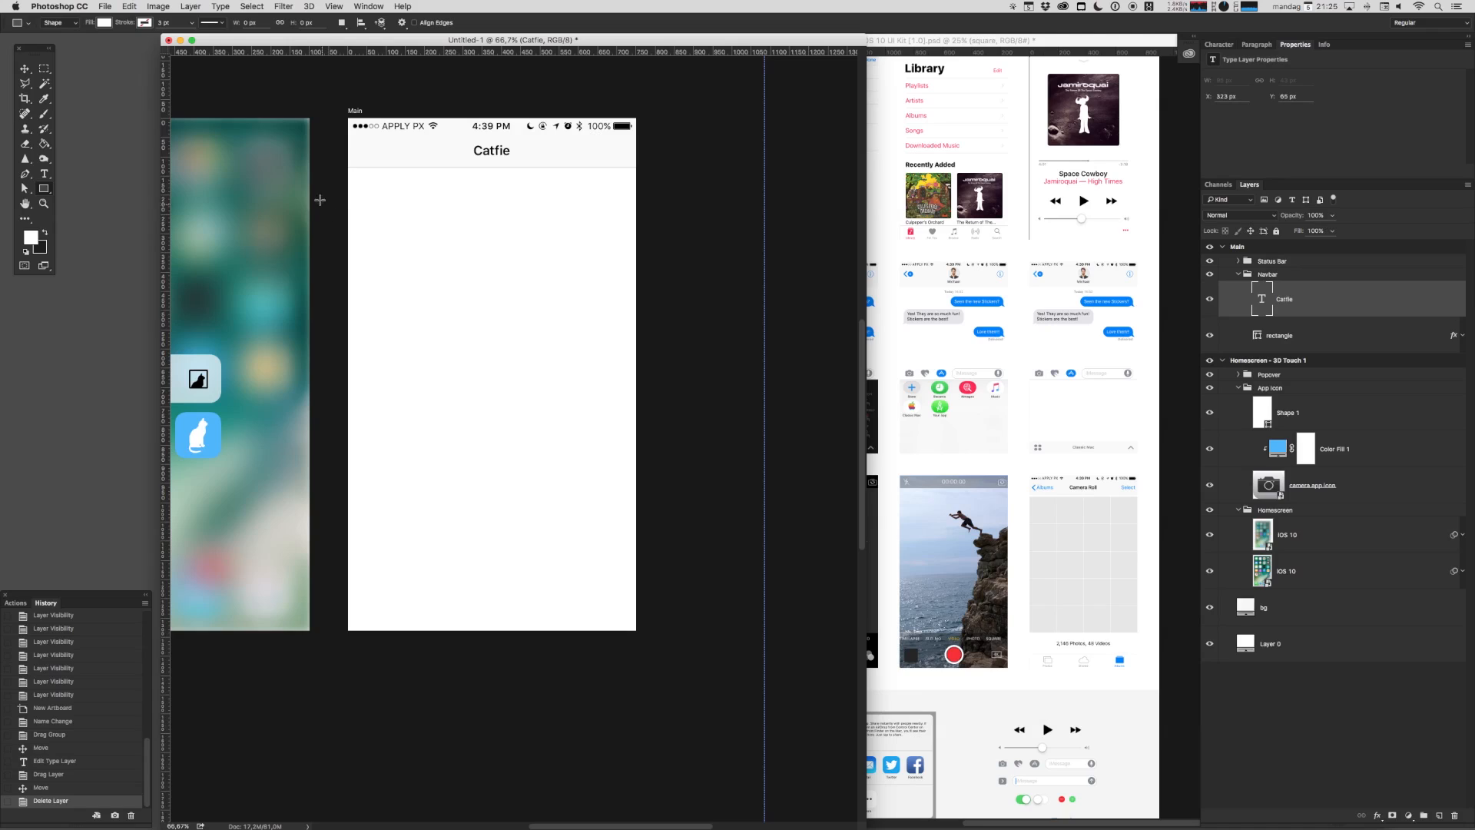
# Draw the photo box, add the message icon, and caption it 'My favorite cat'.
pyautogui.moveTo(350, 180); pyautogui.dragTo(636, 383)
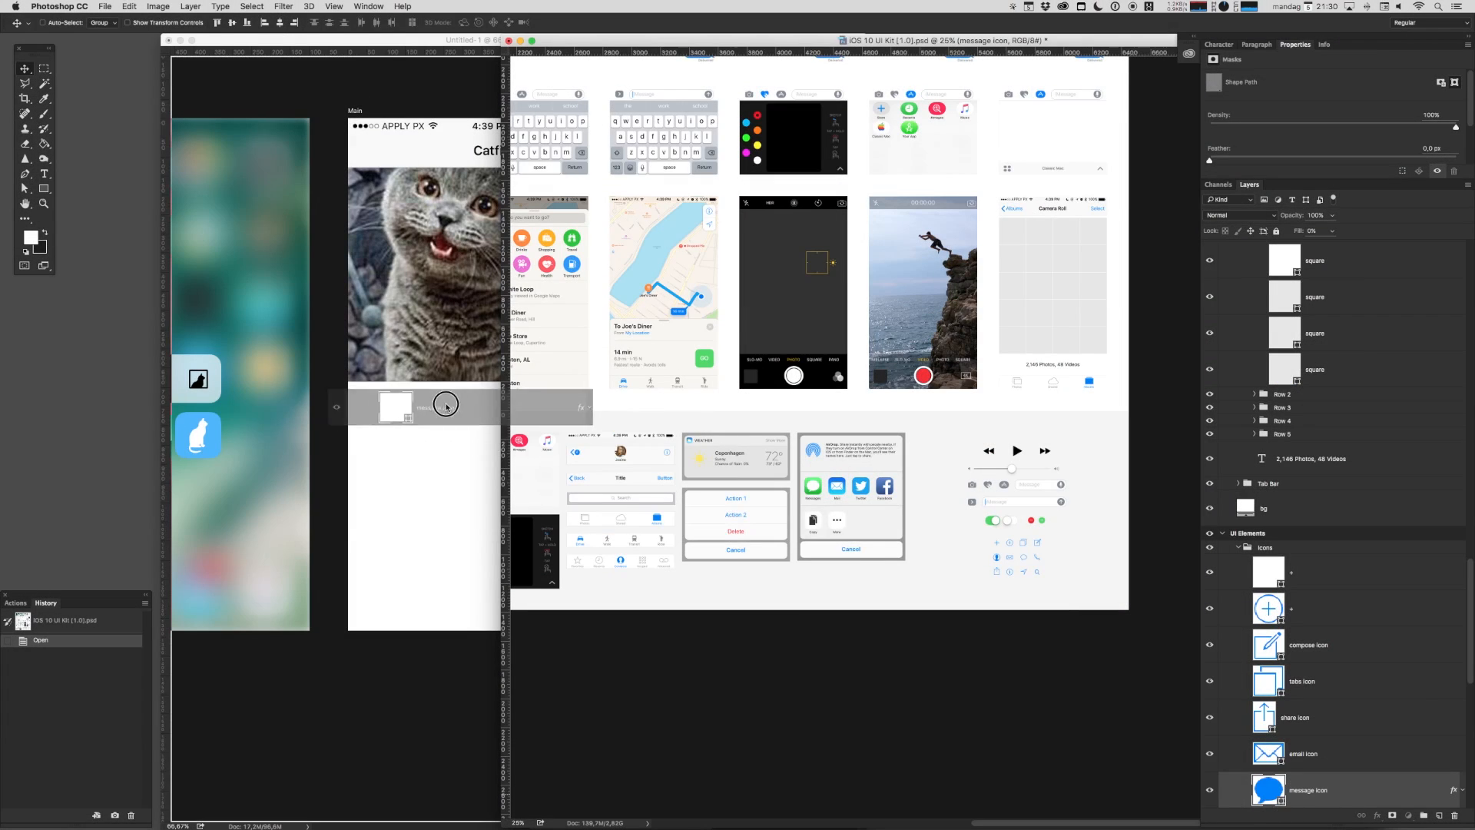
pyautogui.moveTo(1268, 789); pyautogui.dragTo(381, 399)
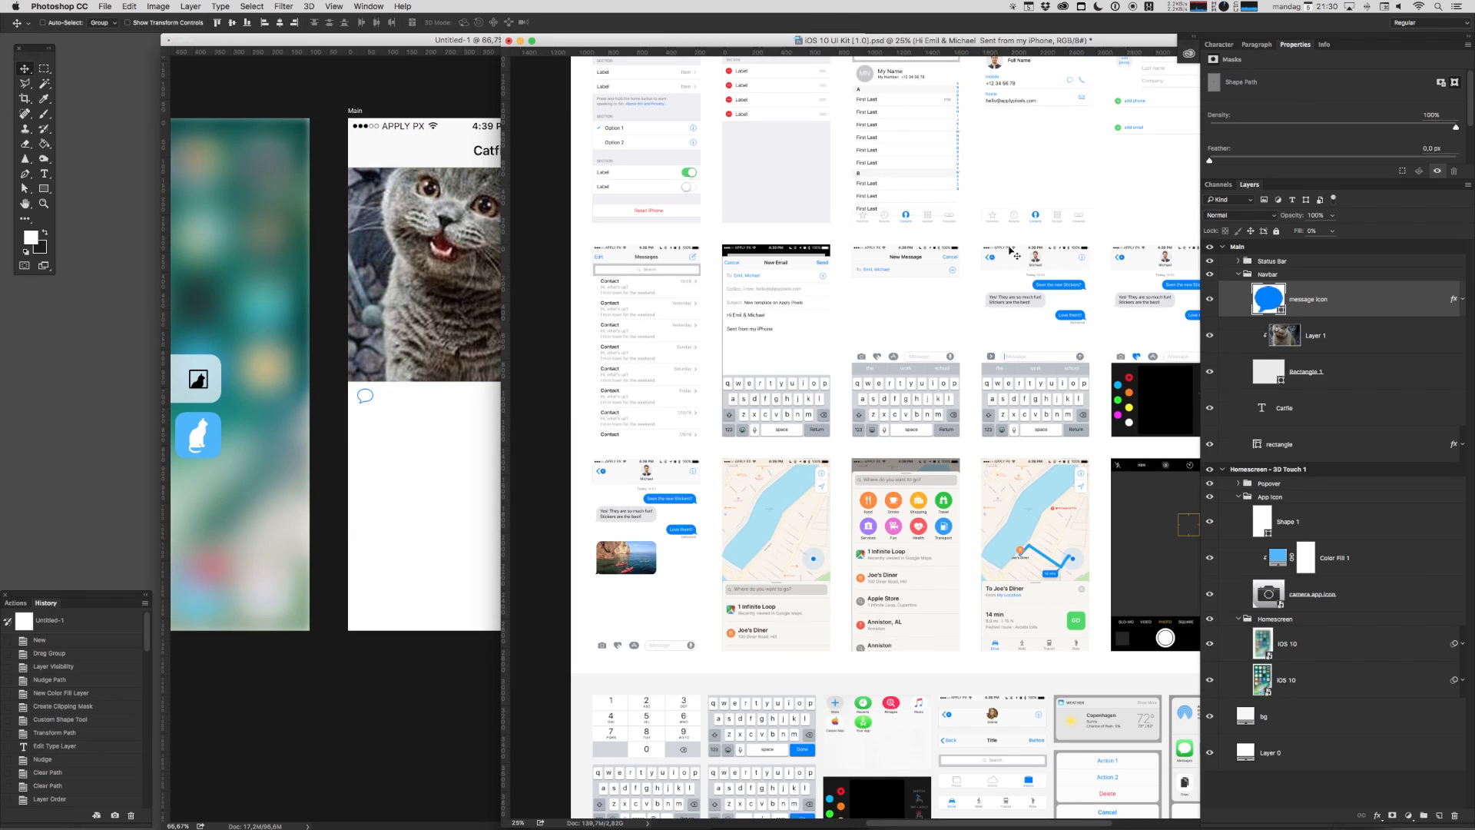
pyautogui.write('My favorite cat')
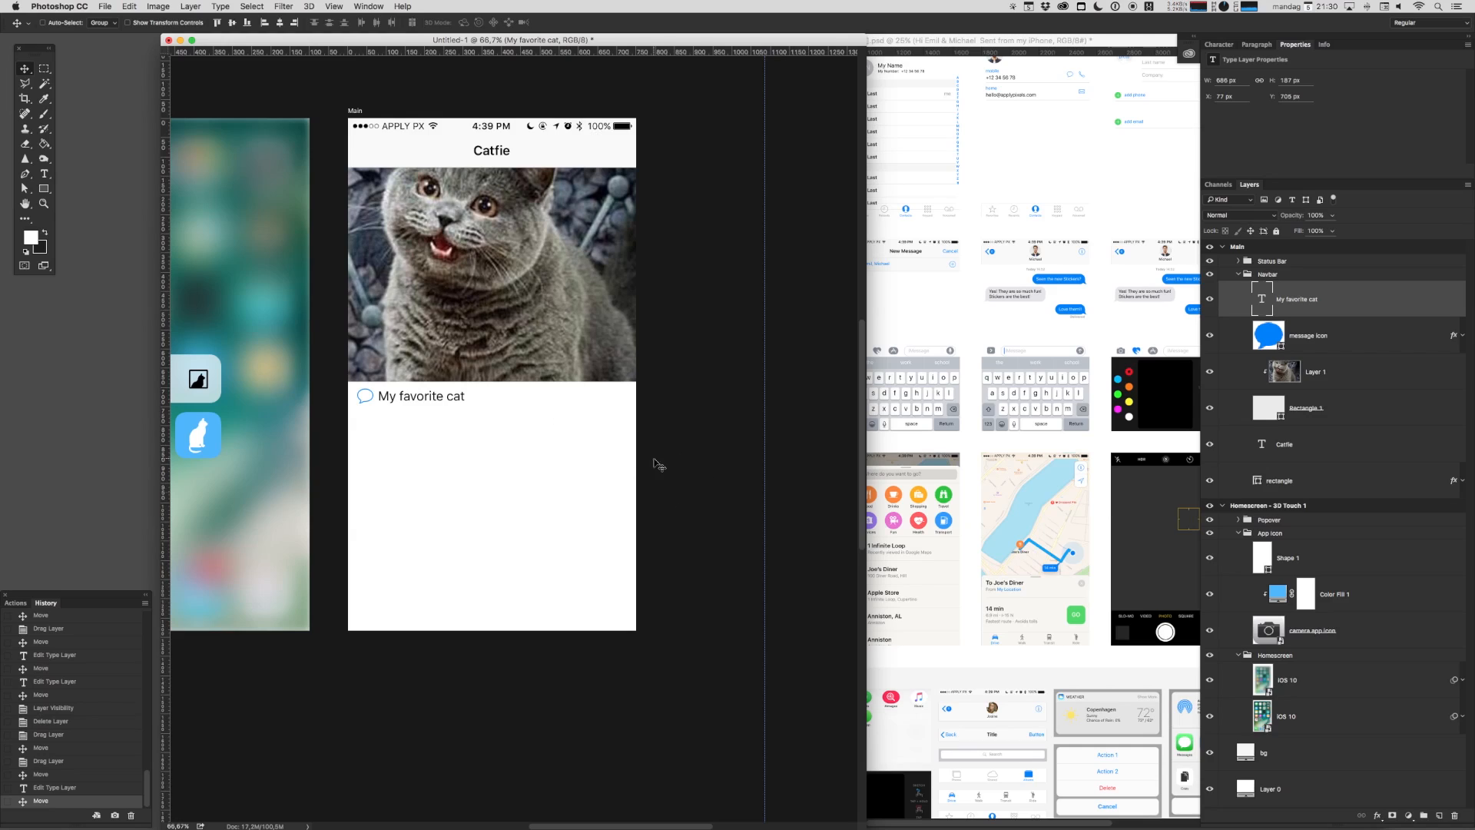
pyautogui.moveTo(607, 137)
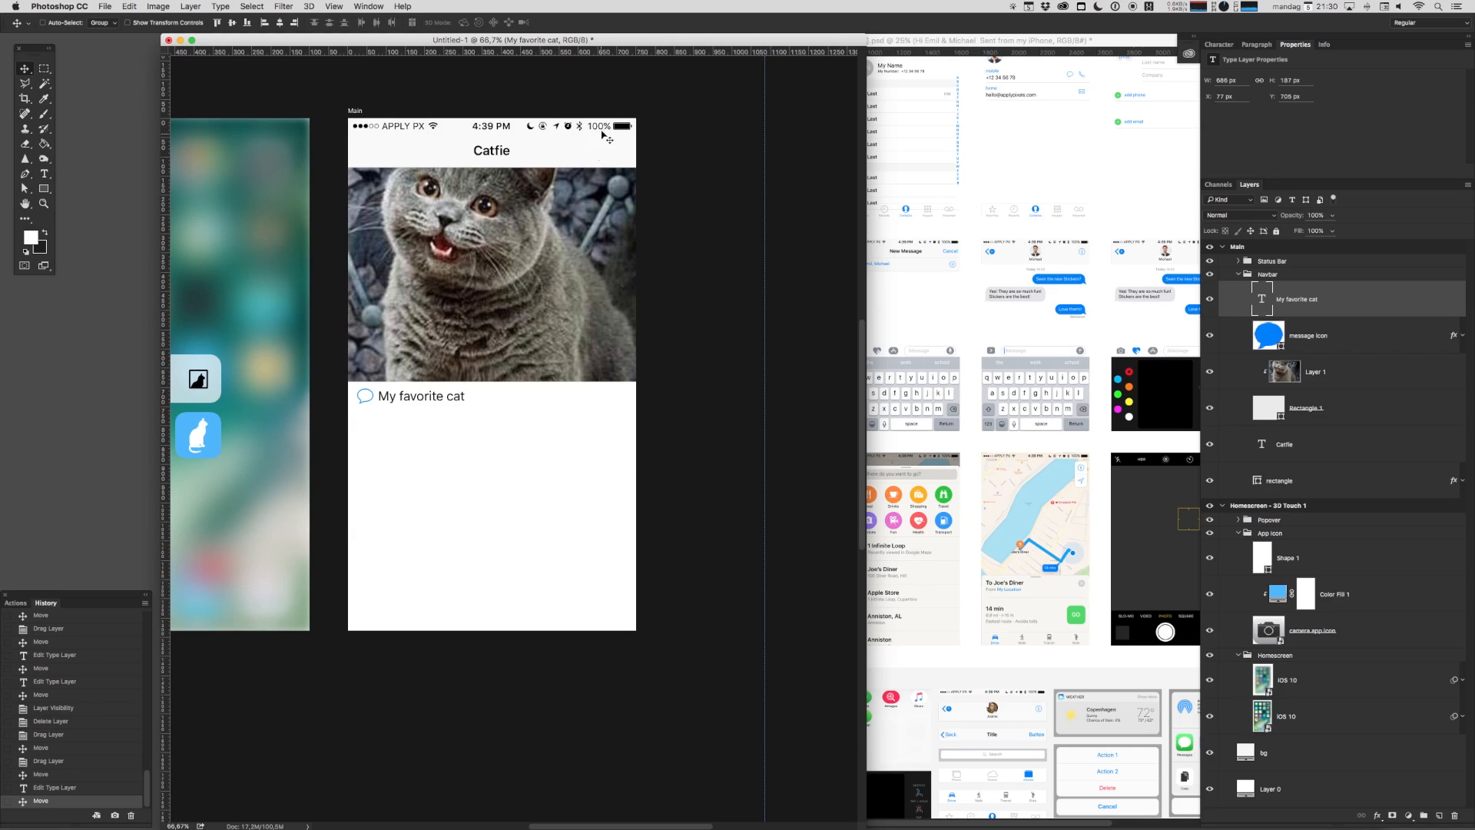
pyautogui.moveTo(368, 155)
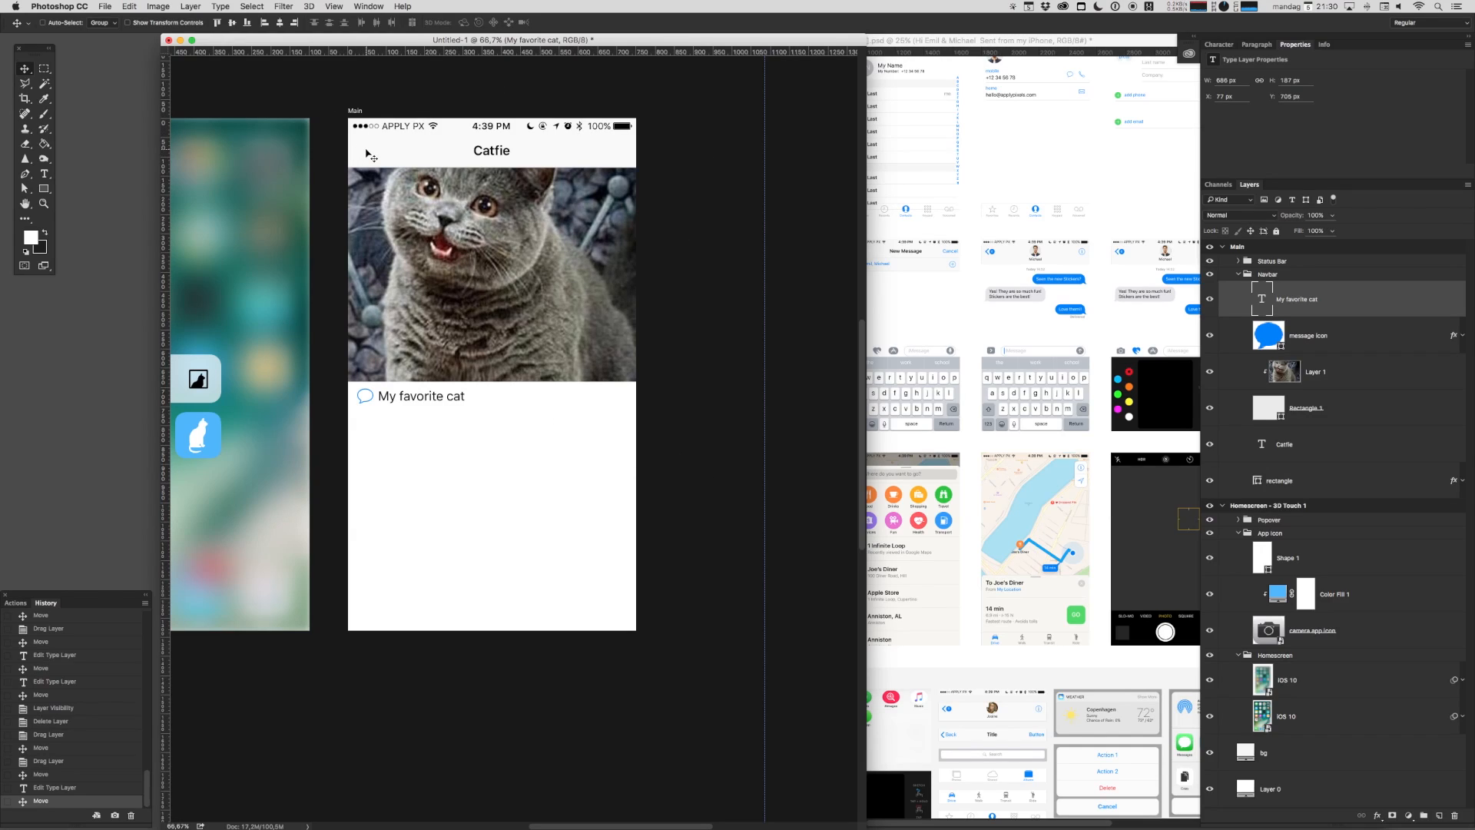
pyautogui.moveTo(398, 210)
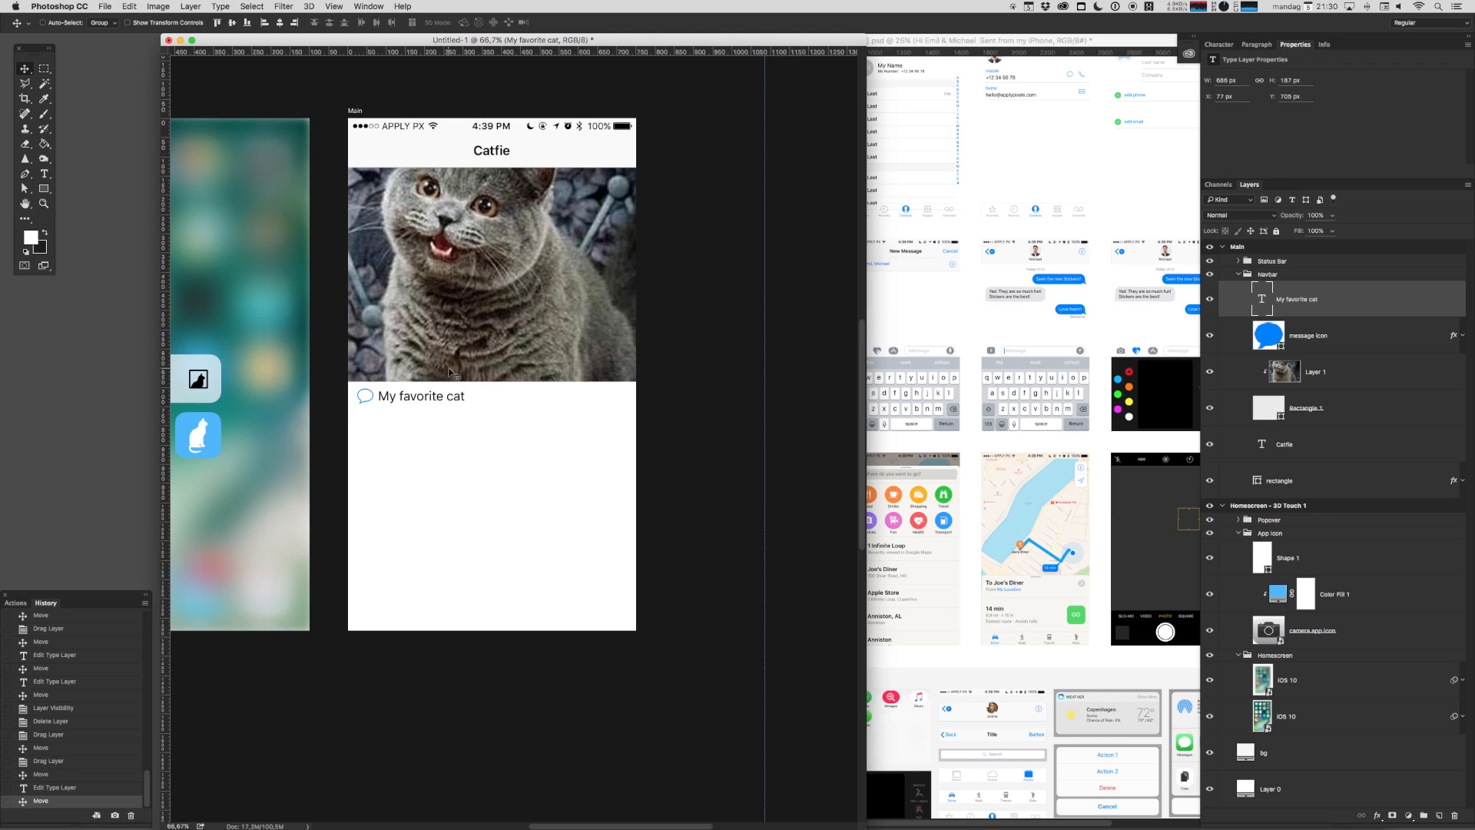
pyautogui.moveTo(511, 490)
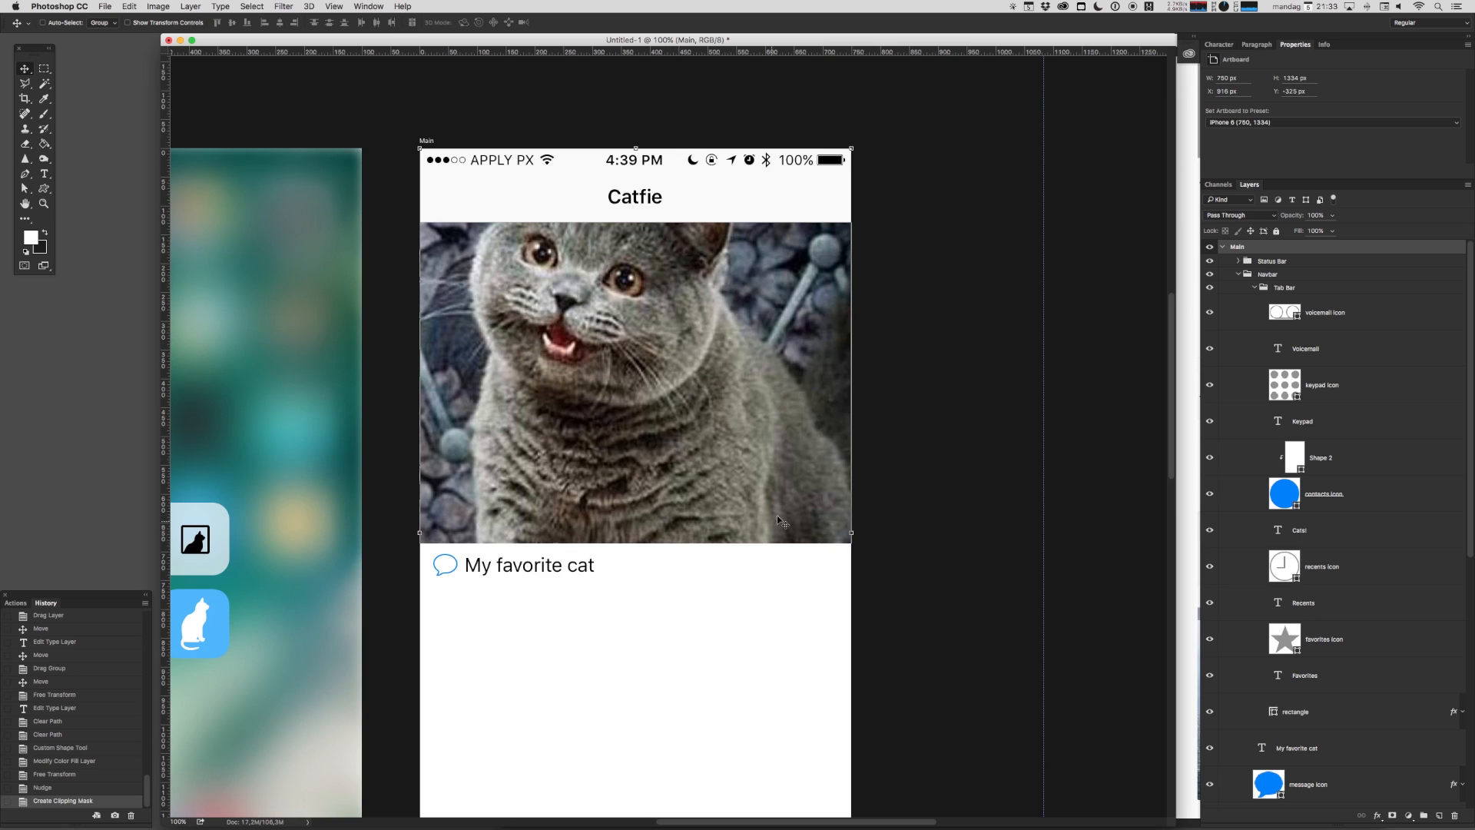
pyautogui.moveTo(670, 368)
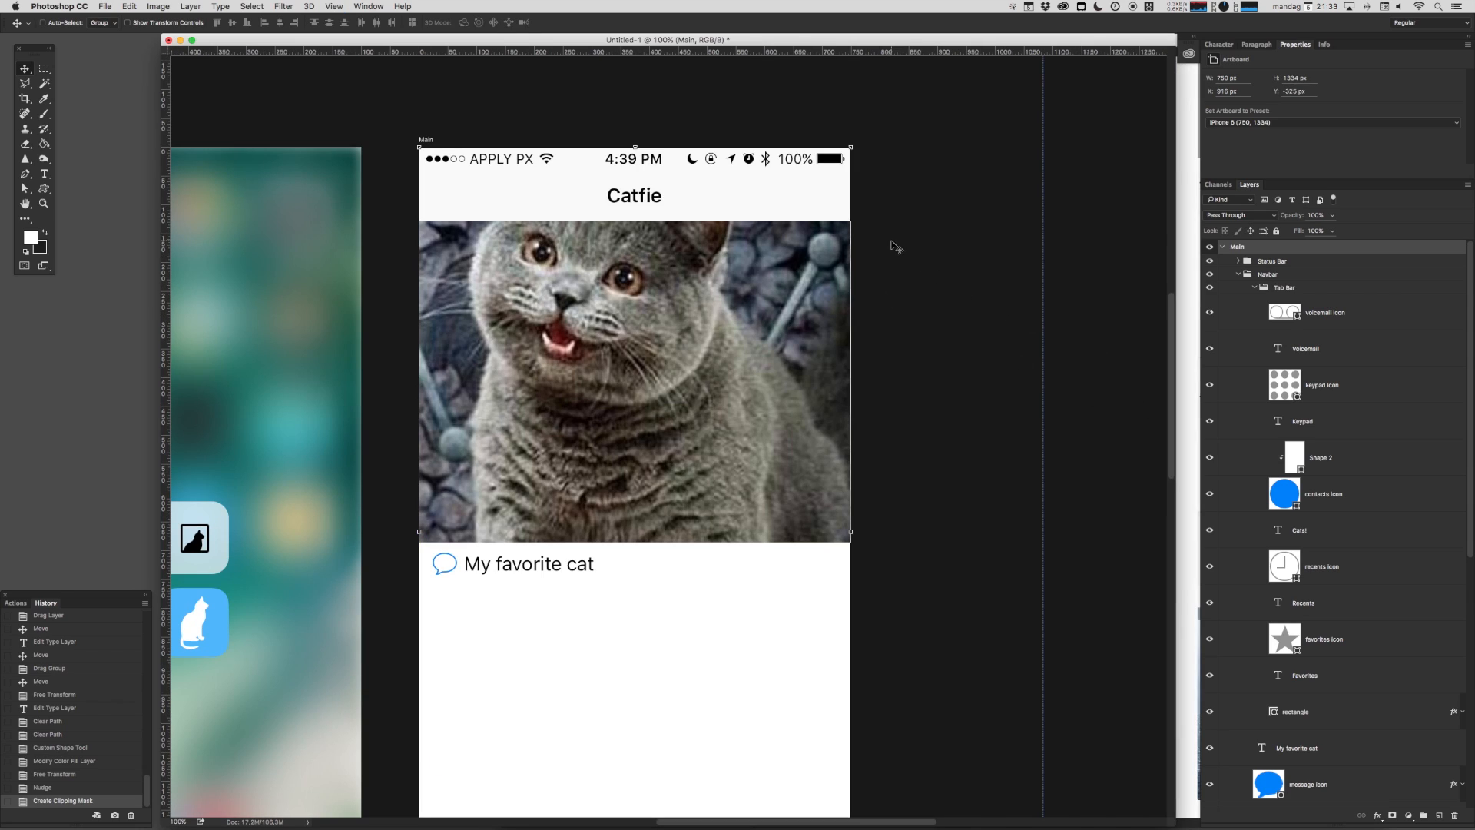
pyautogui.moveTo(832, 203)
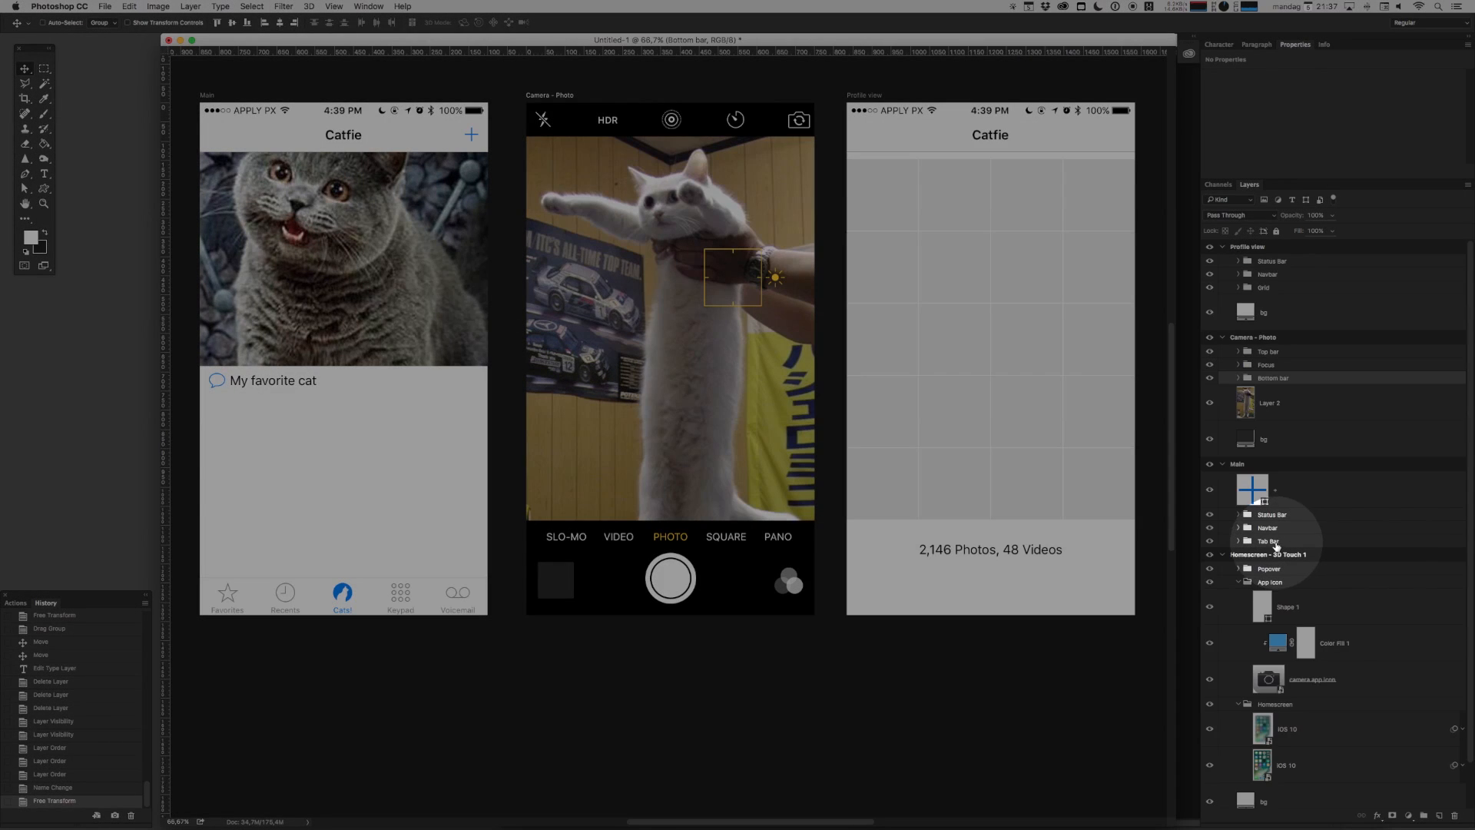
# Select the Main tab bar group and duplicate it into the Profile view.
pyautogui.click(1269, 541)
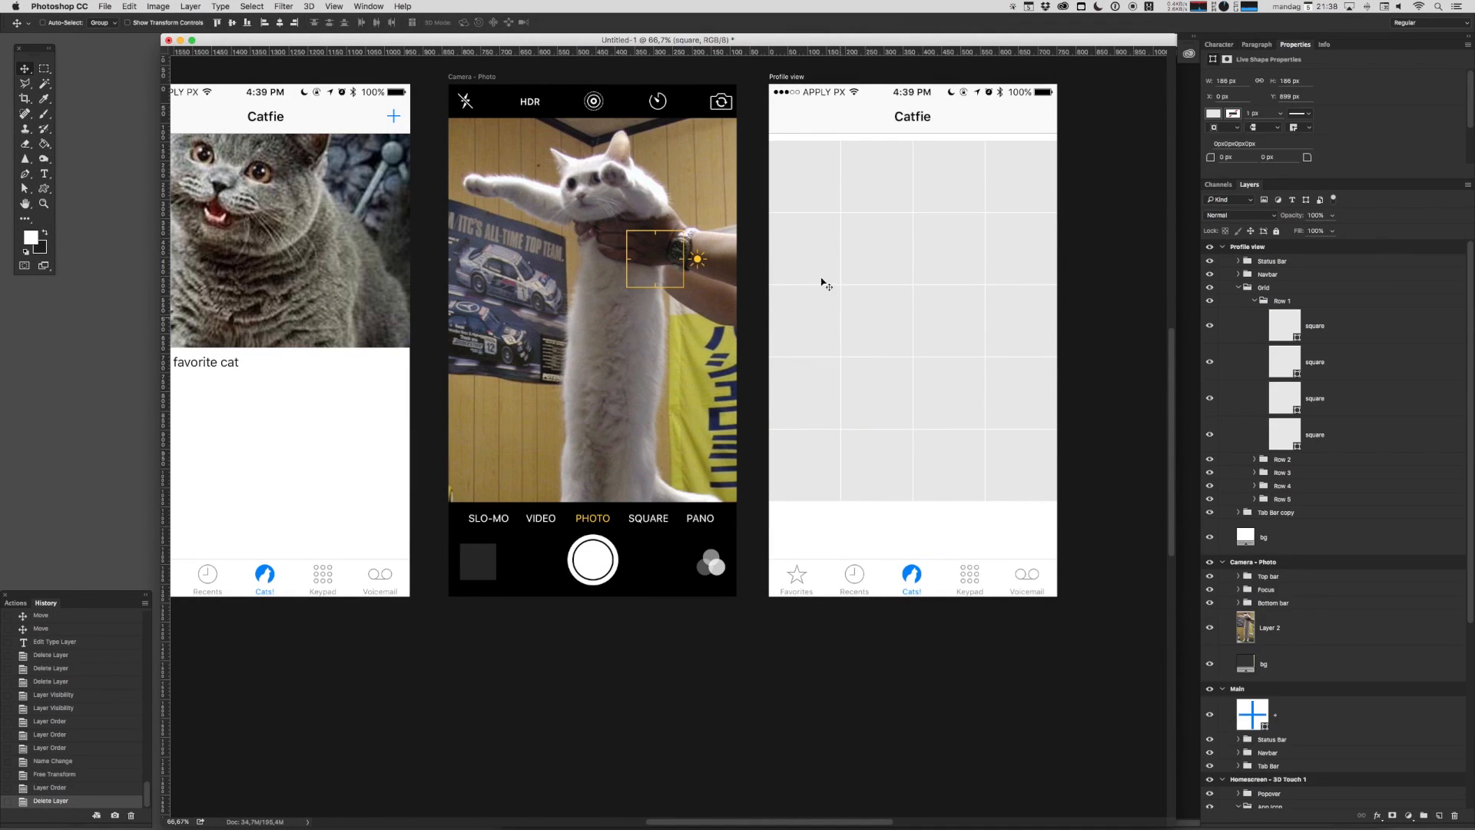
pyautogui.click(1283, 300)
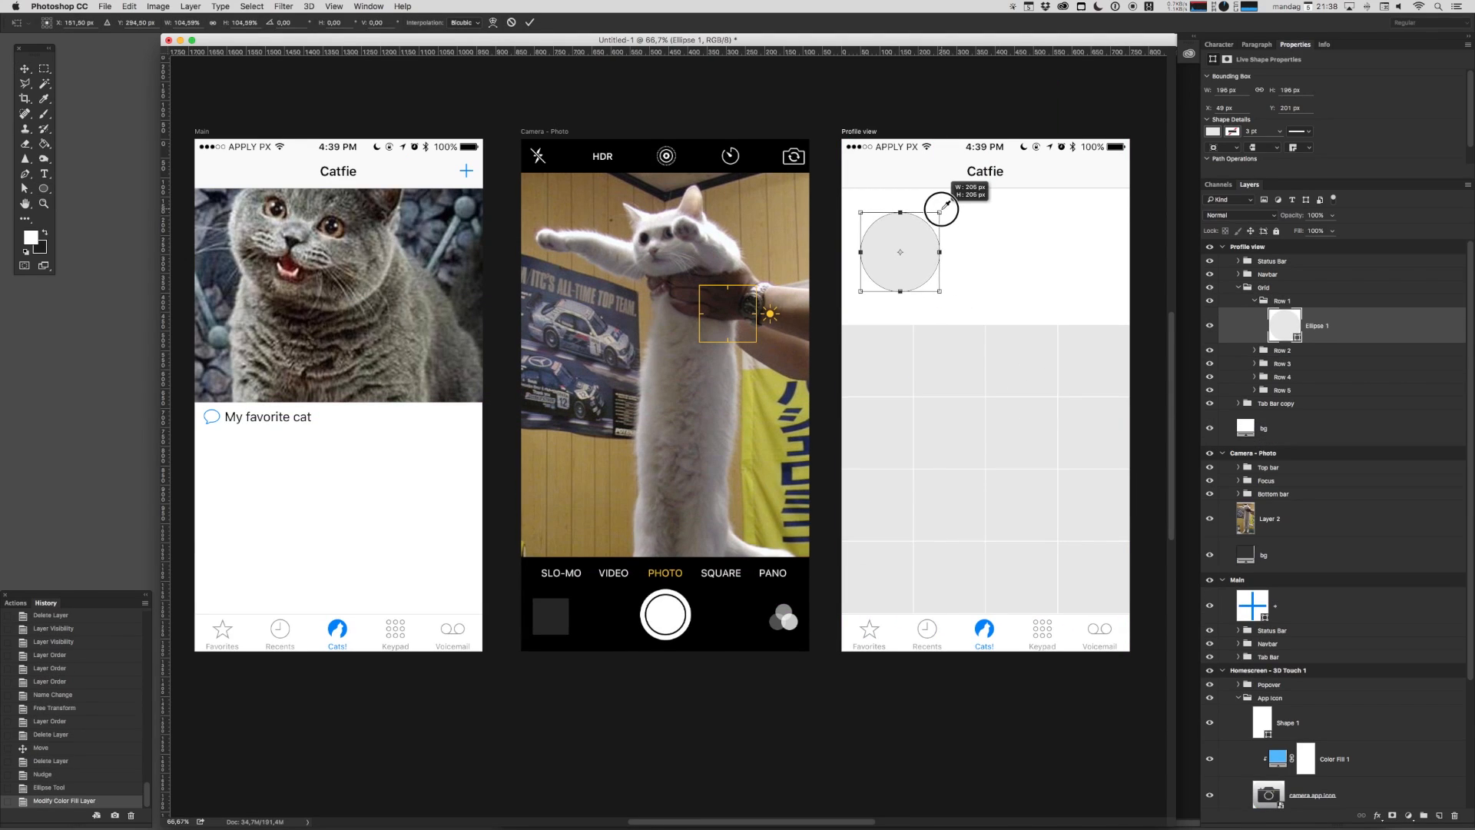
# Draw the circle for the profile picture with the Ellipse Tool.
pyautogui.moveTo(898, 251); pyautogui.dragTo(903, 260)
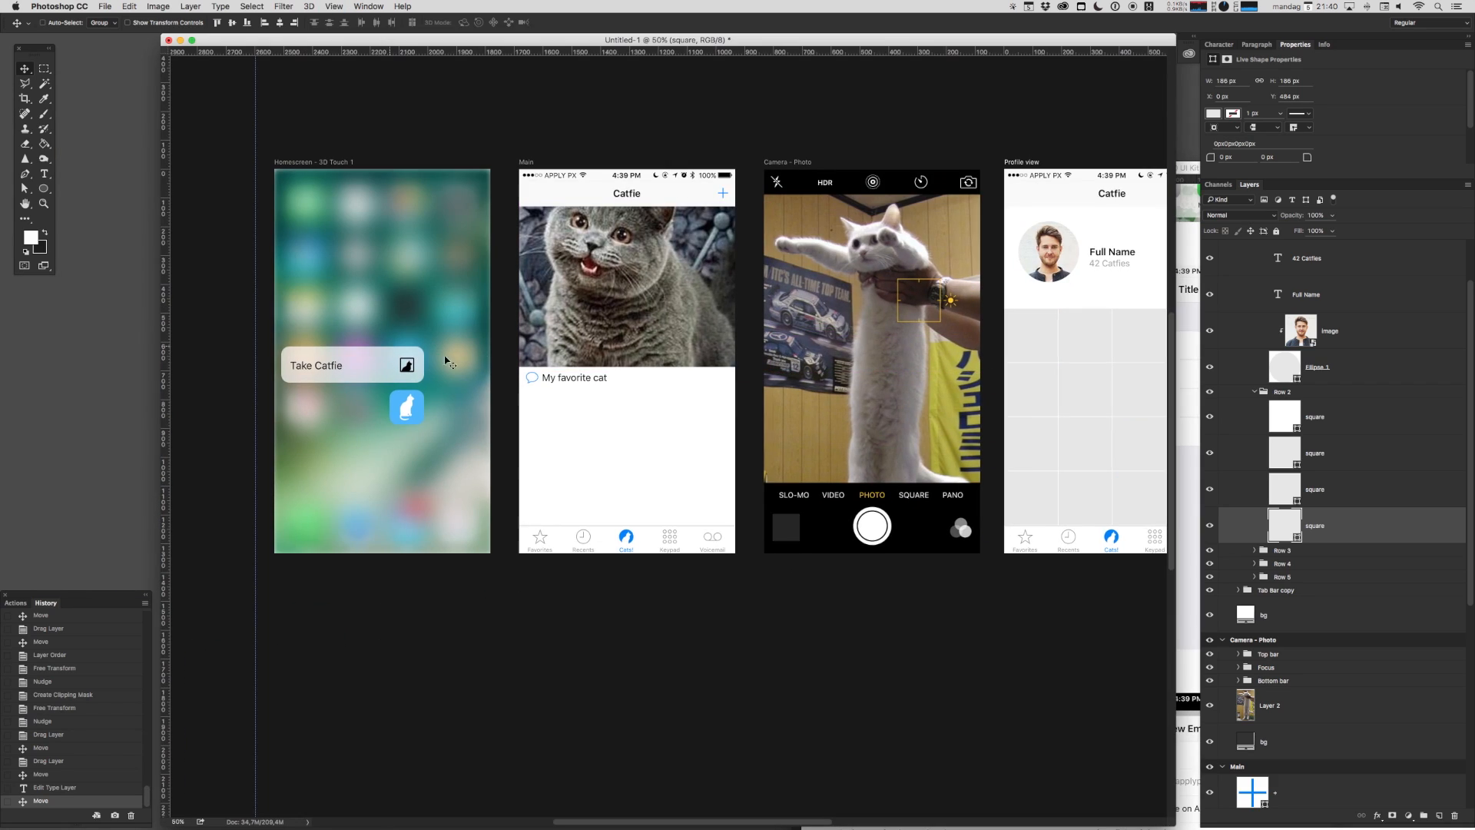
# Scroll right and down across the UI kit canvas to review its screens.
pyautogui.hscroll(3)
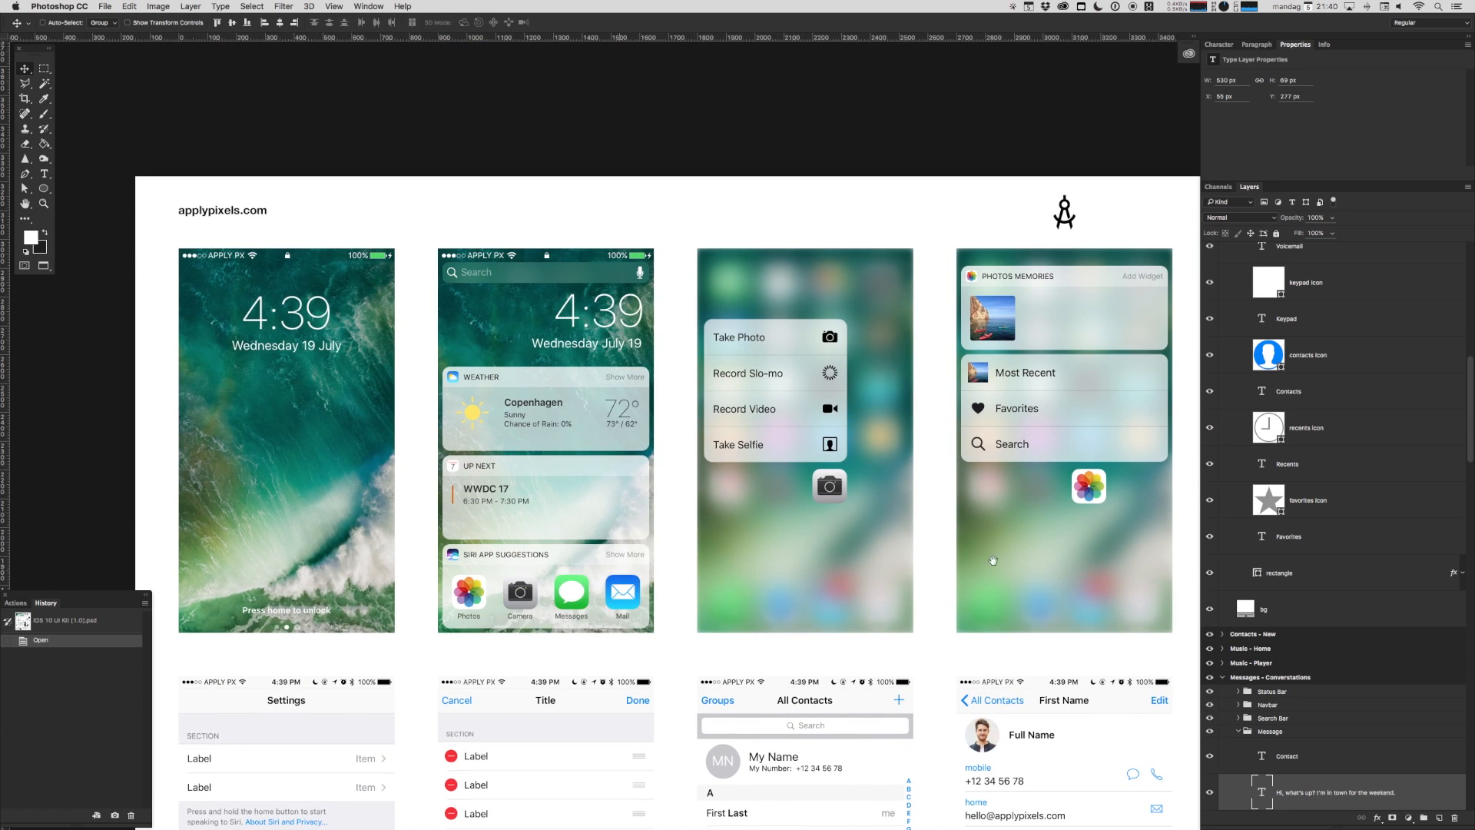
pyautogui.hscroll(3)
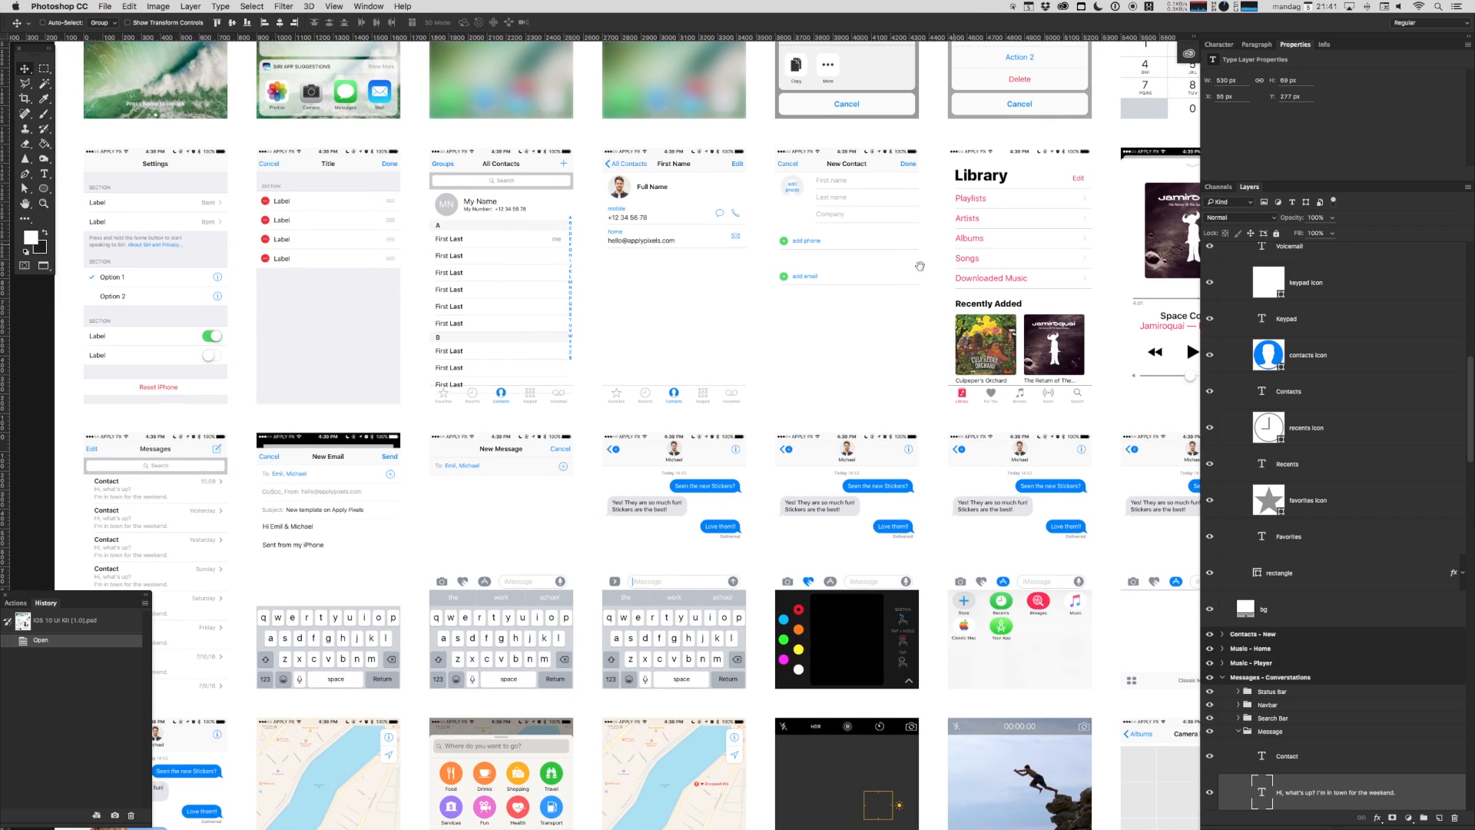
pyautogui.scroll(-3)
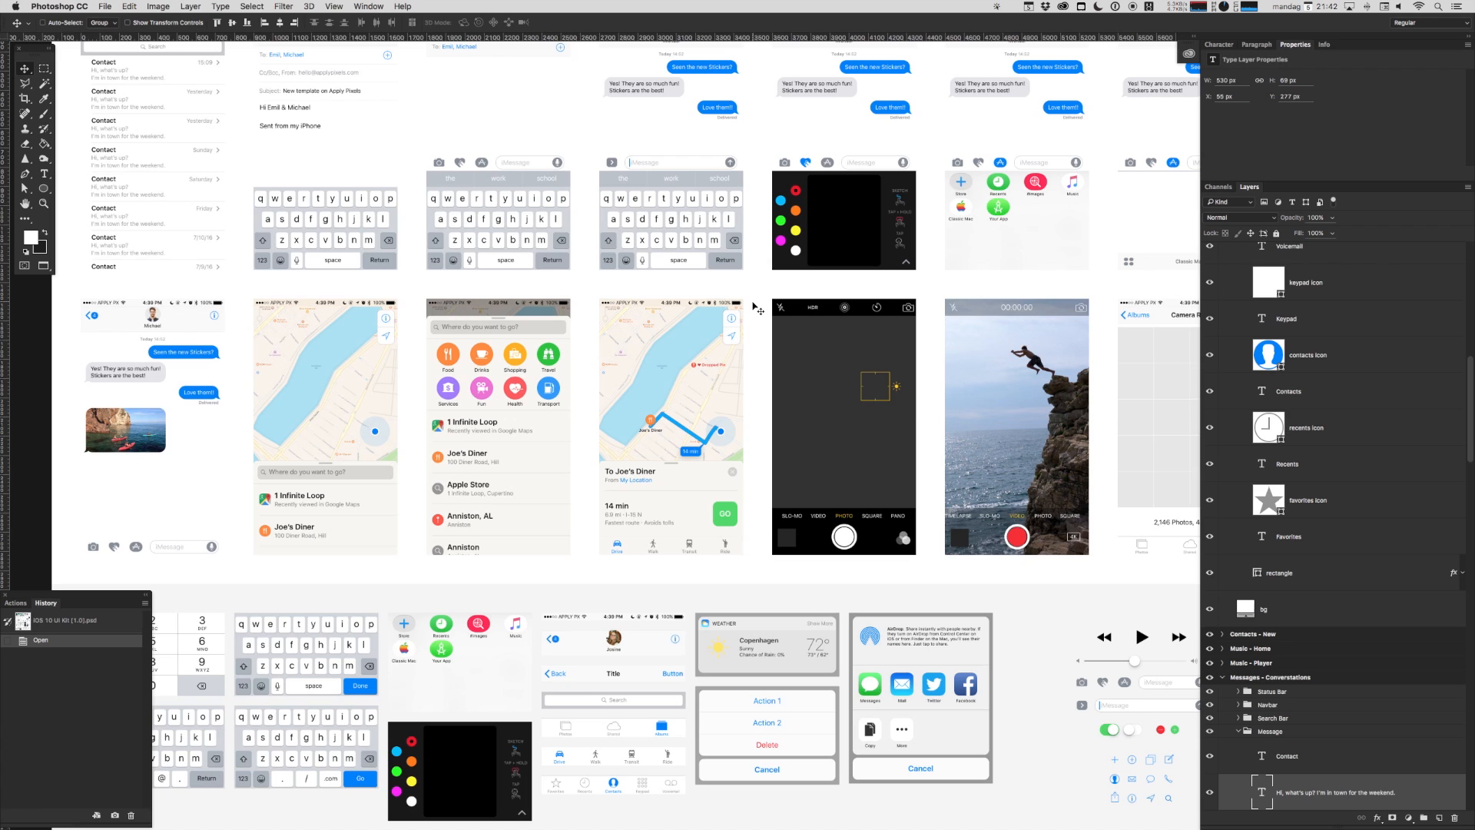
pyautogui.scroll(-3)
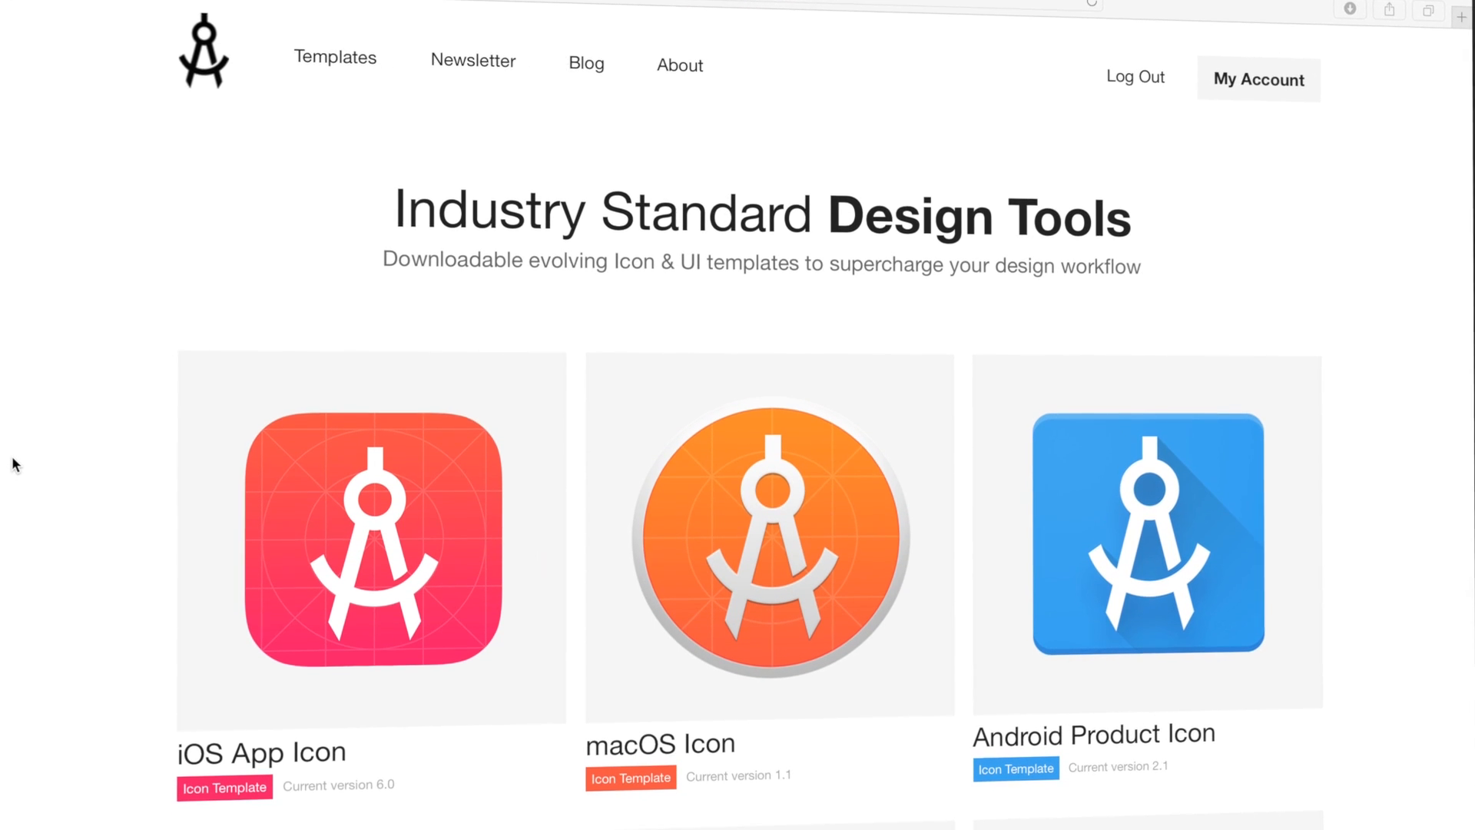
pyautogui.scroll(-3)
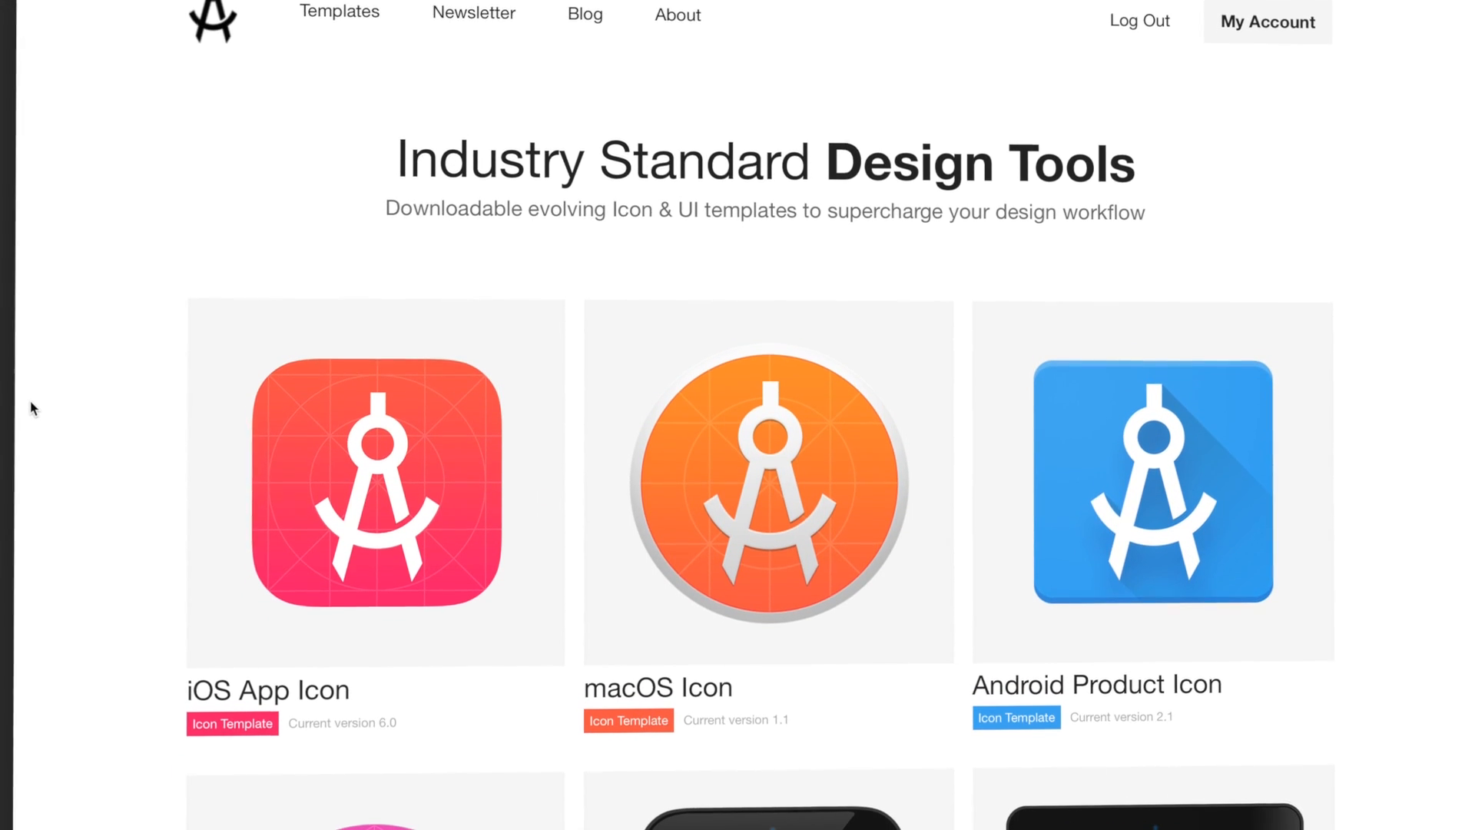
pyautogui.scroll(-3)
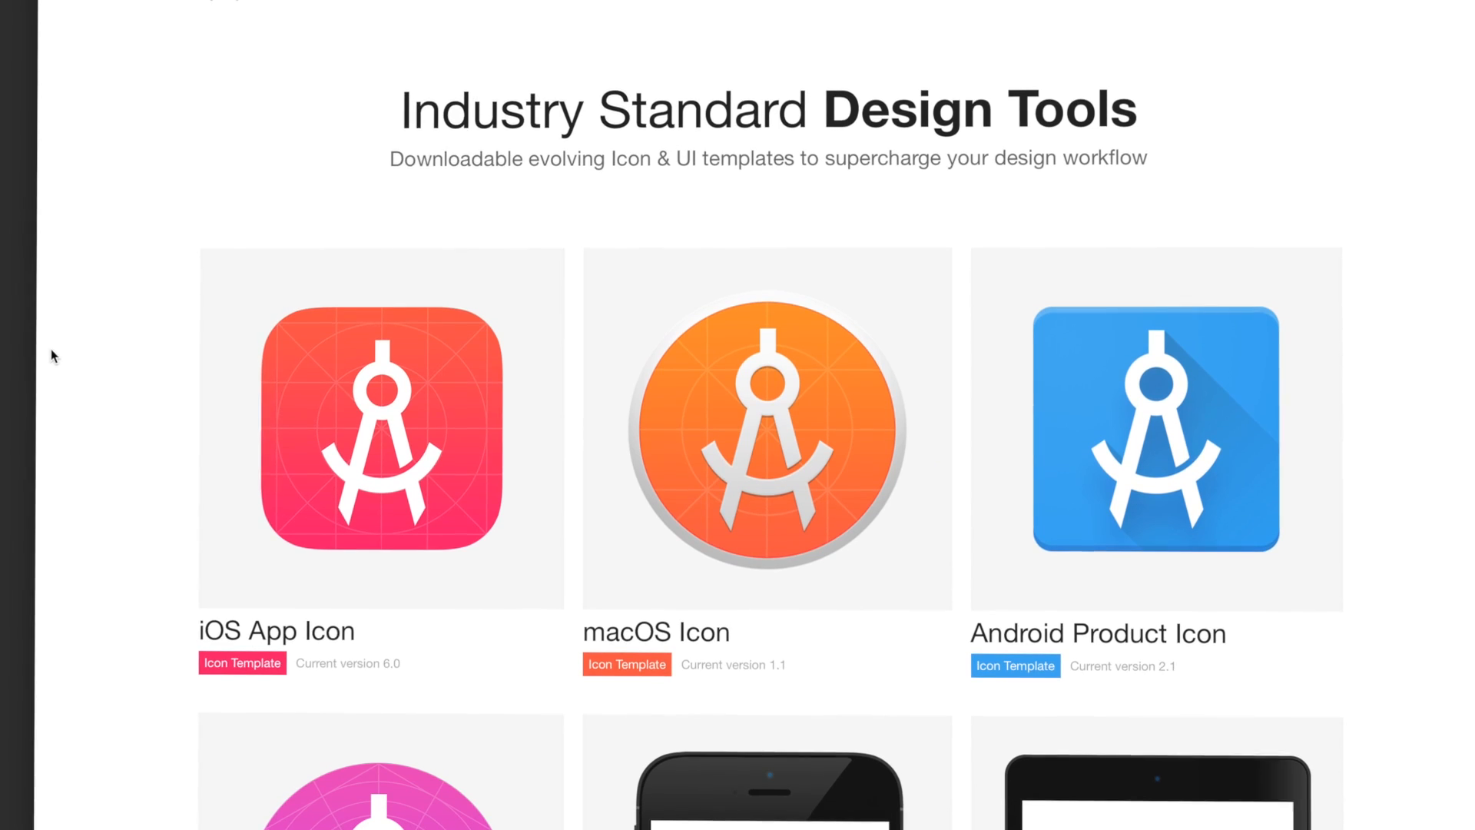
pyautogui.scroll(-3)
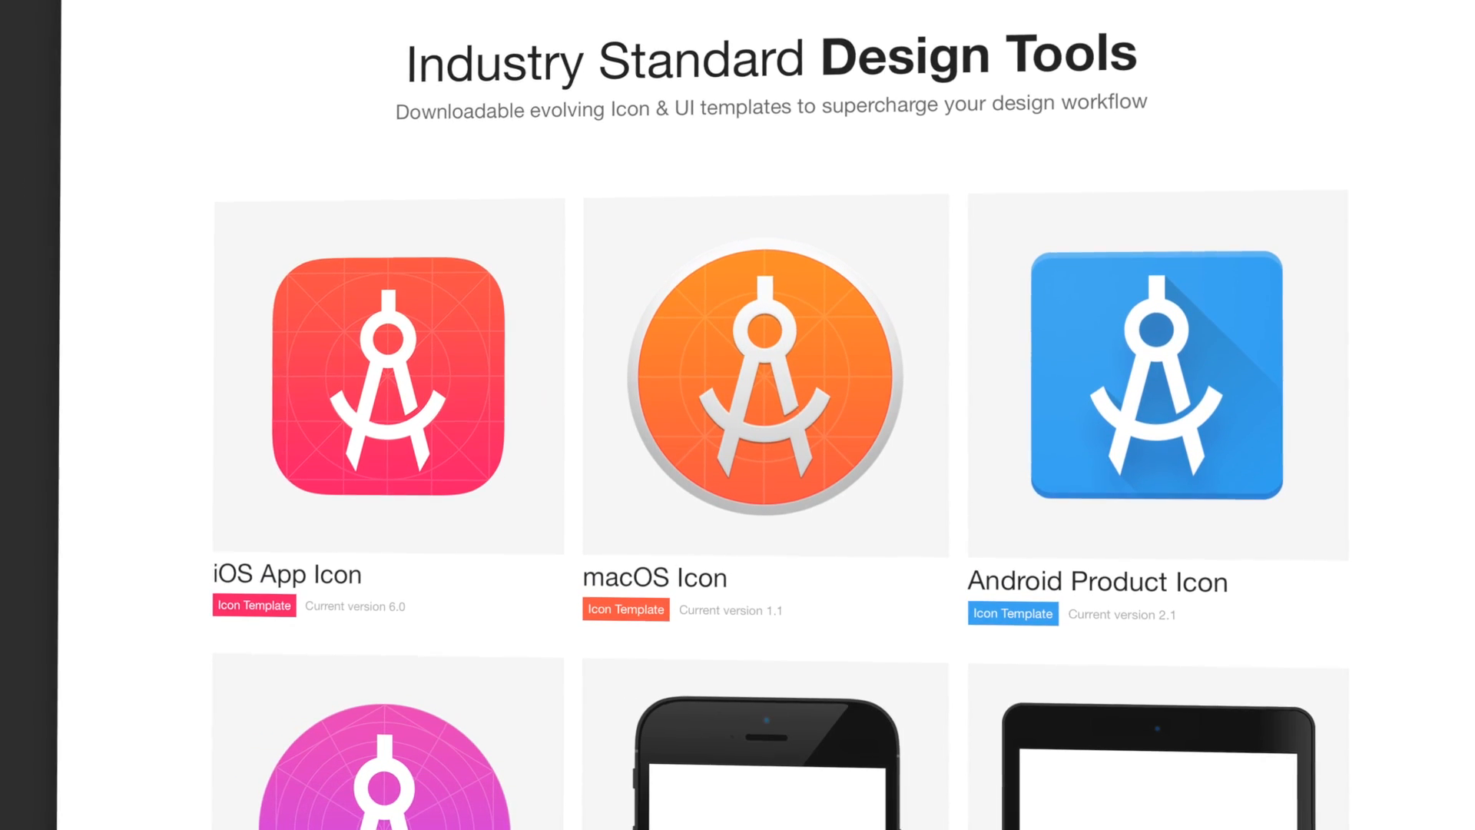